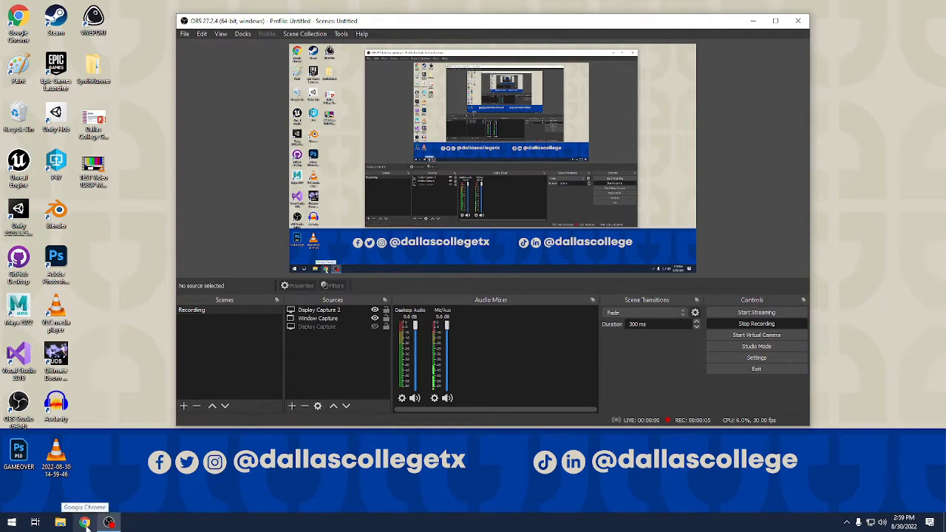
# Start a Google search for "level design top down" in Chrome
pyautogui.click(84, 523)
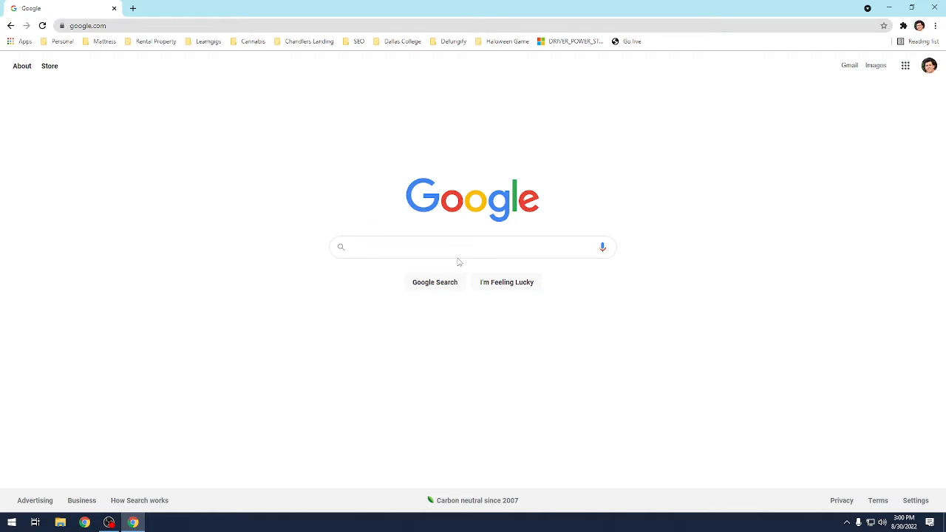
pyautogui.click(461, 247)
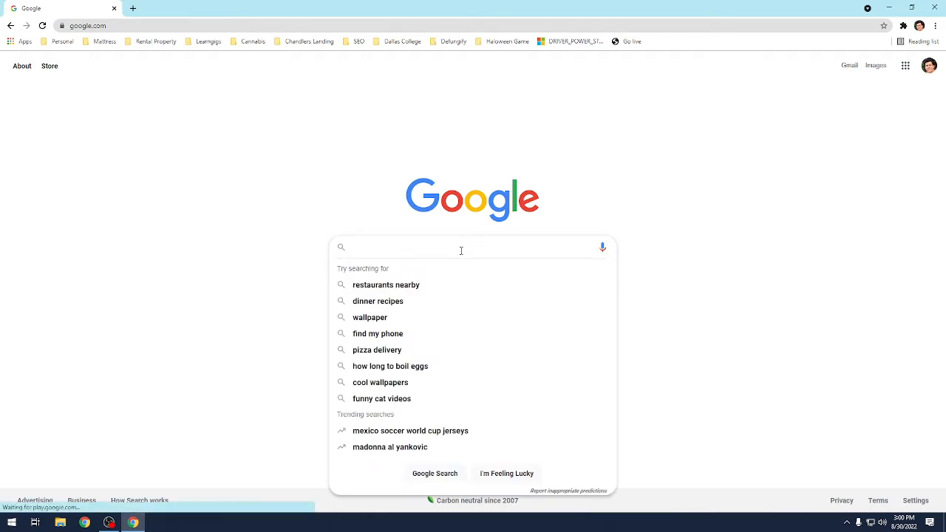
pyautogui.write('level design top down')
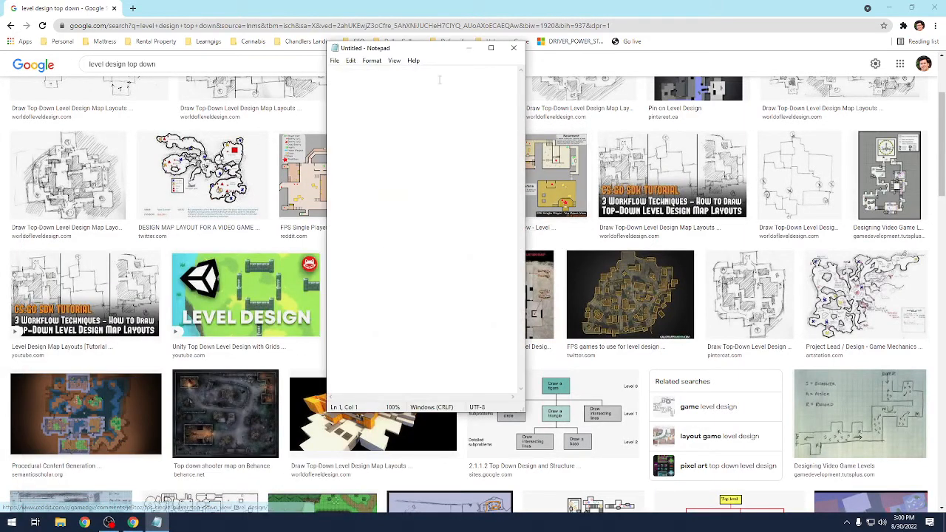
# Move Notepad aside and note "top down" and "block out" on separate lines
pyautogui.moveTo(421, 47); pyautogui.dragTo(706, 80)
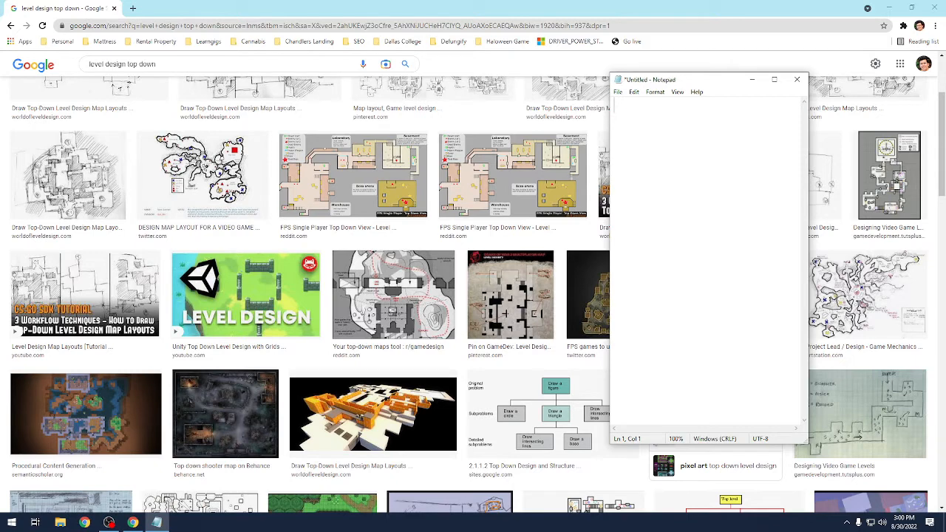
pyautogui.write('top')
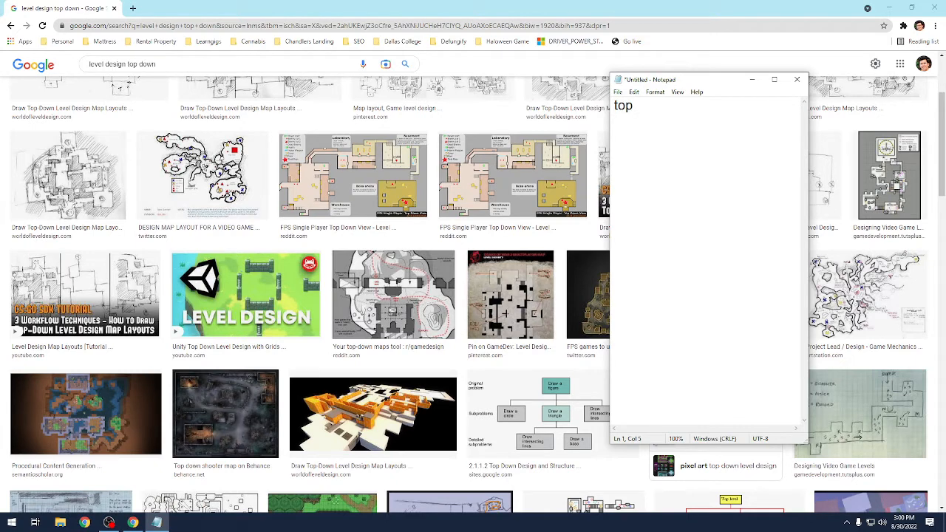
pyautogui.write('down')
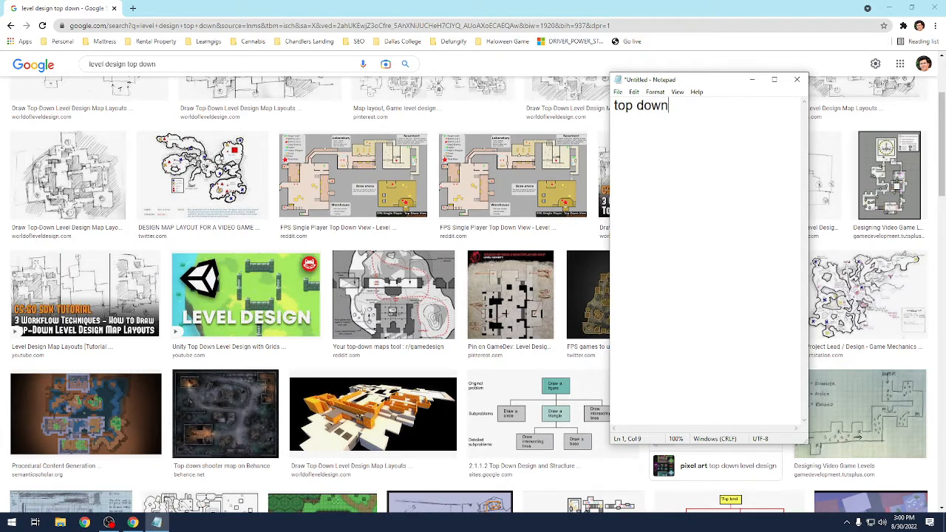
pyautogui.write('block out')
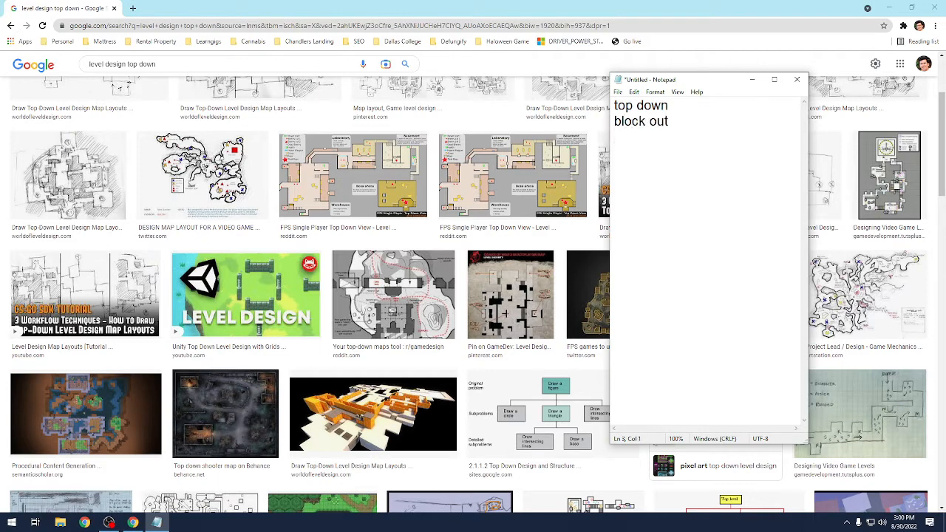
pyautogui.write('art')
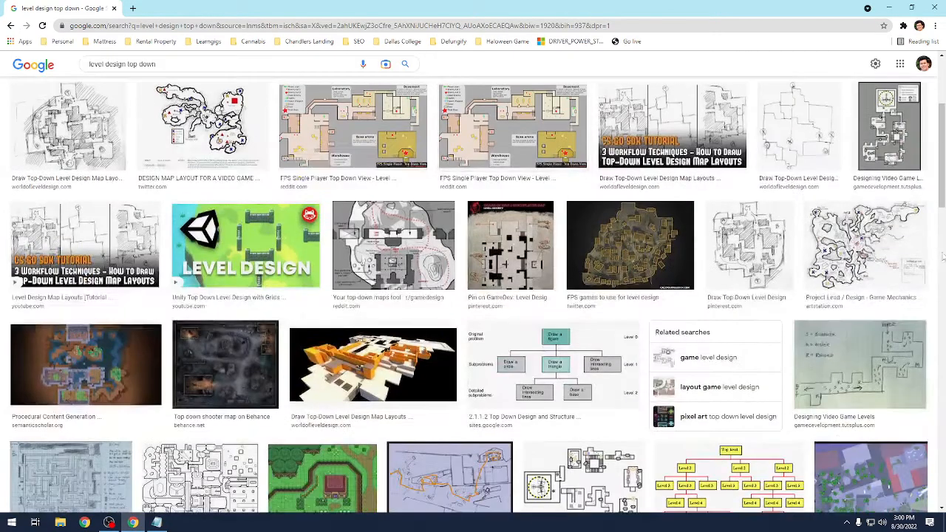
# Preview the hand-drawn ArtStation level map and zoom in on it
pyautogui.click(863, 245)
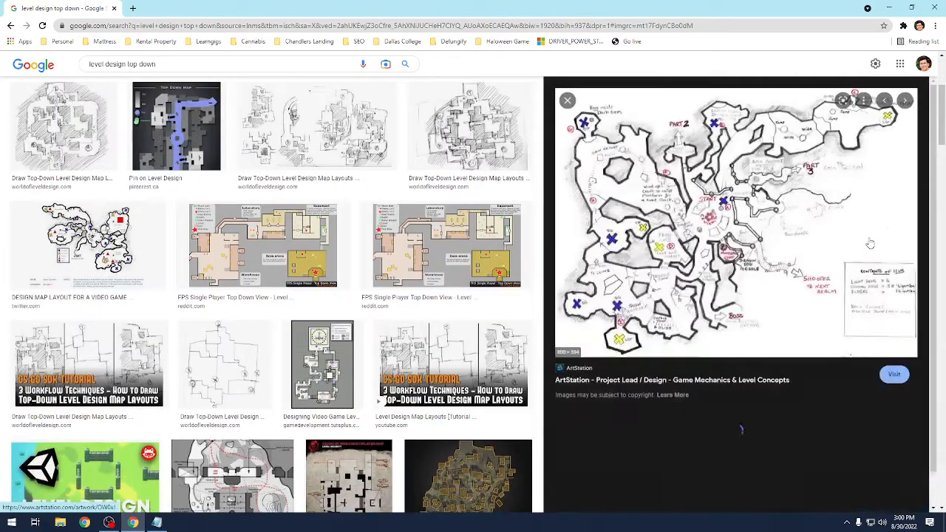
pyautogui.rightClick(732, 236)
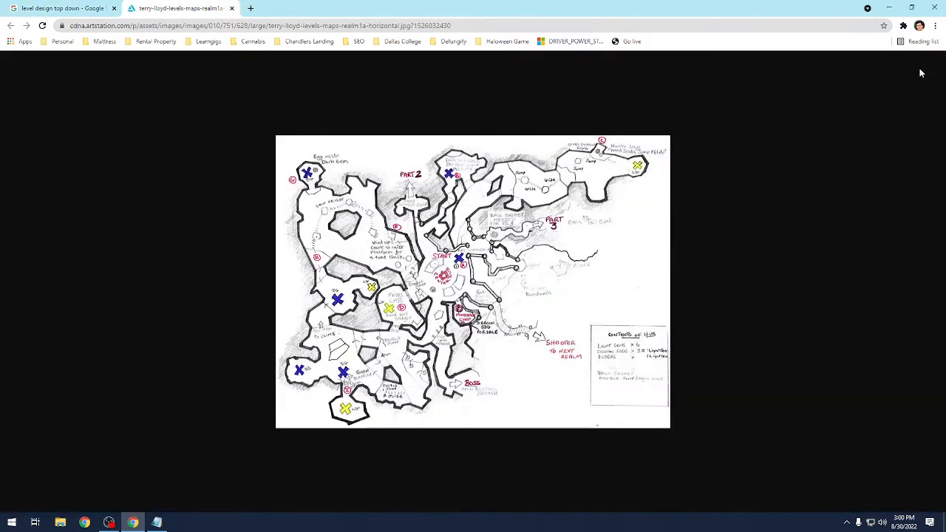
pyautogui.click(932, 25)
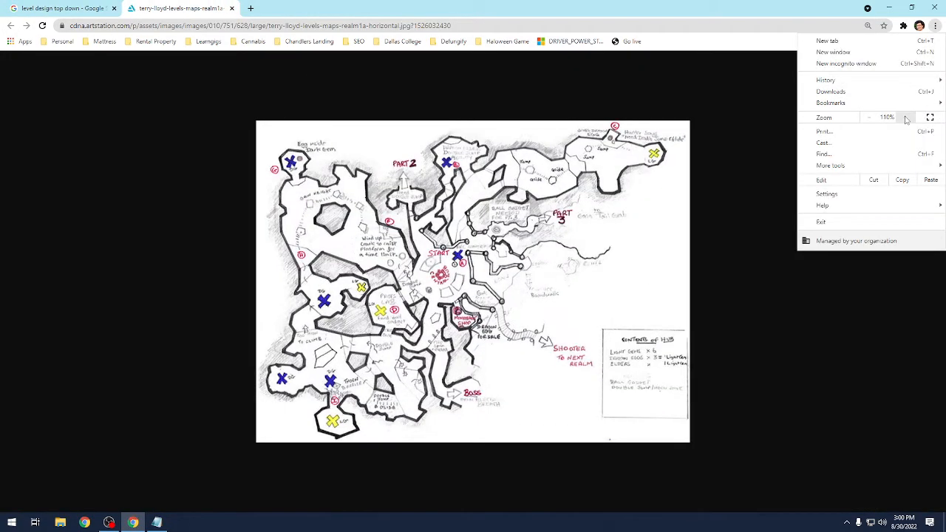
pyautogui.click(905, 118)
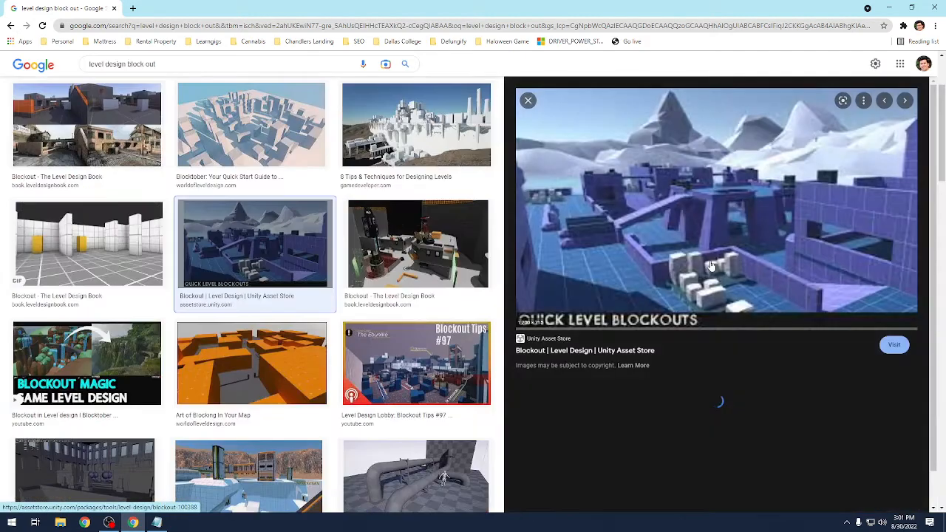
# View the Quick Level Blockouts image full size in its own browser tab
pyautogui.rightClick(713, 266)
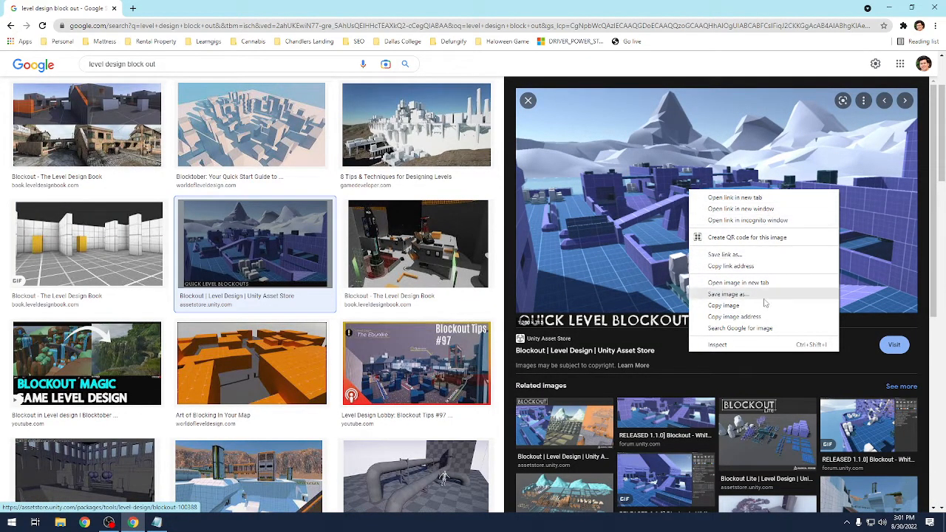
pyautogui.moveTo(740, 282)
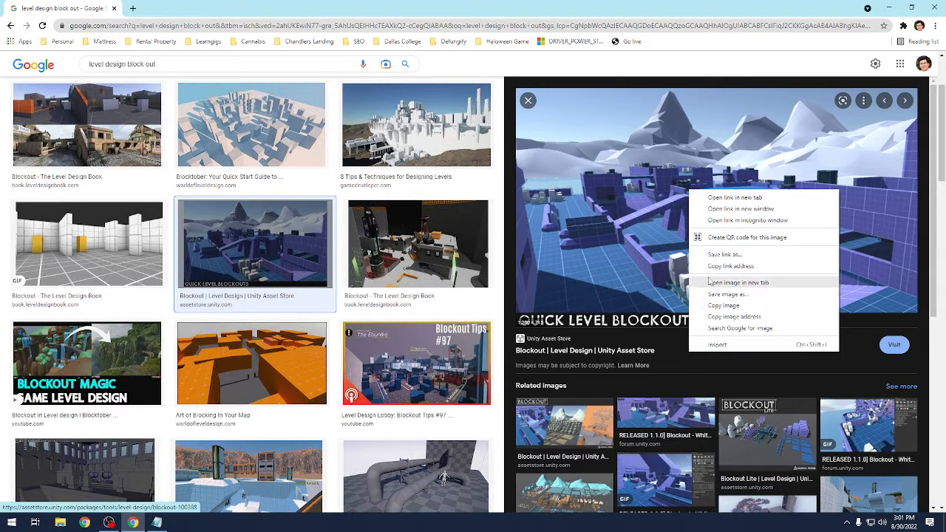
pyautogui.click(736, 282)
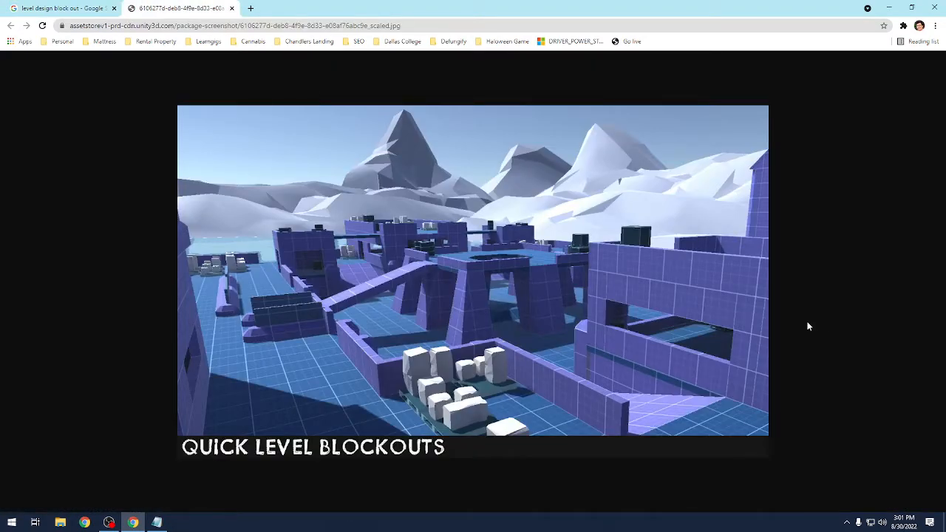
pyautogui.click(934, 25)
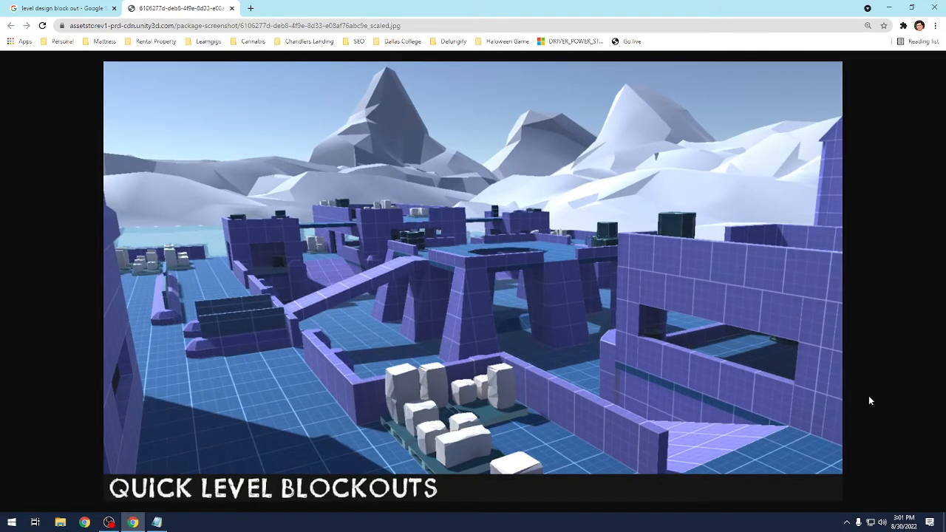
pyautogui.moveTo(772, 283)
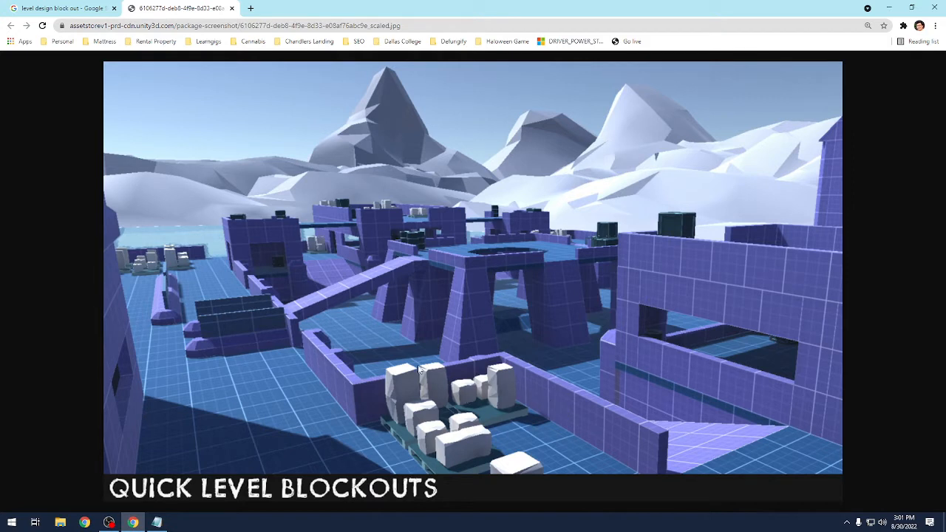
pyautogui.moveTo(570, 334)
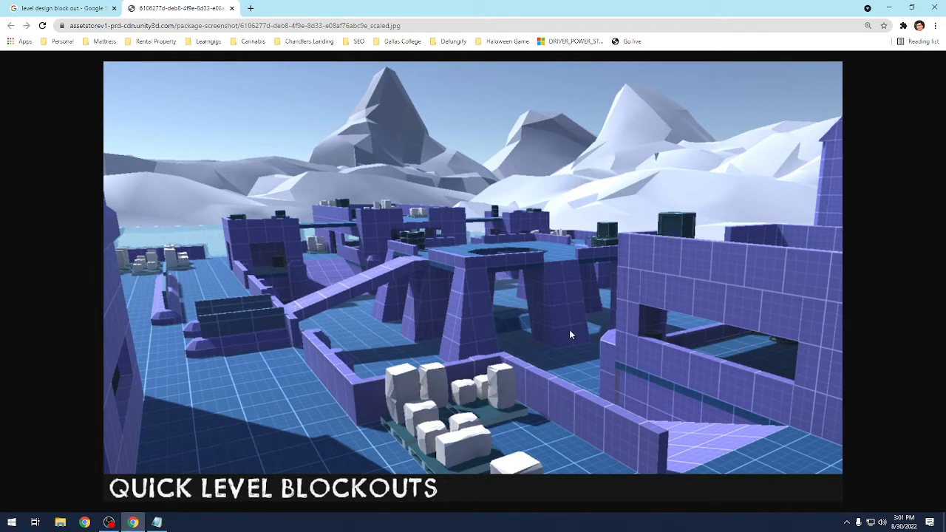
pyautogui.moveTo(560, 355)
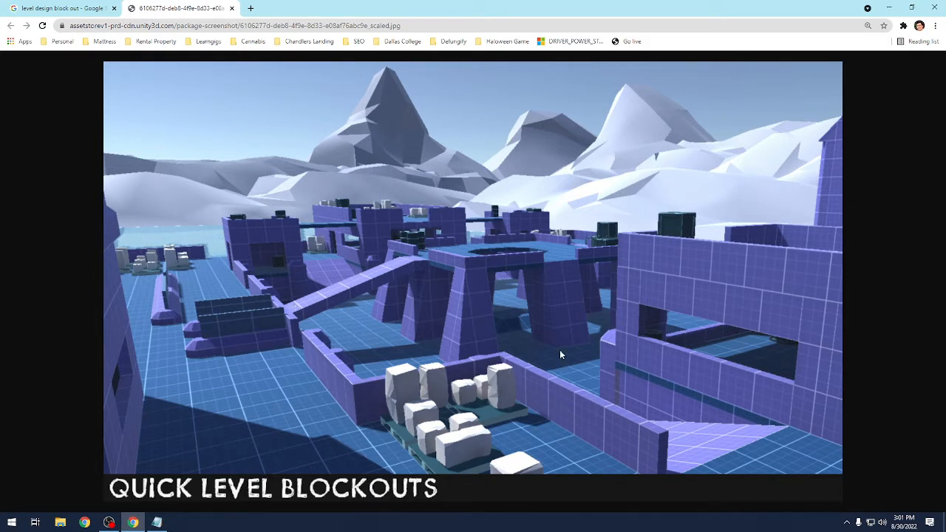
pyautogui.moveTo(528, 313)
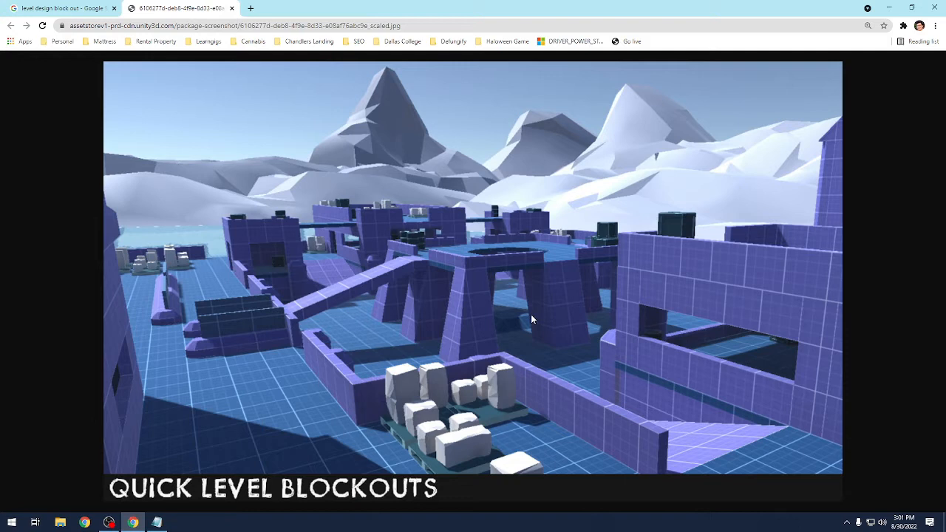
pyautogui.moveTo(549, 228)
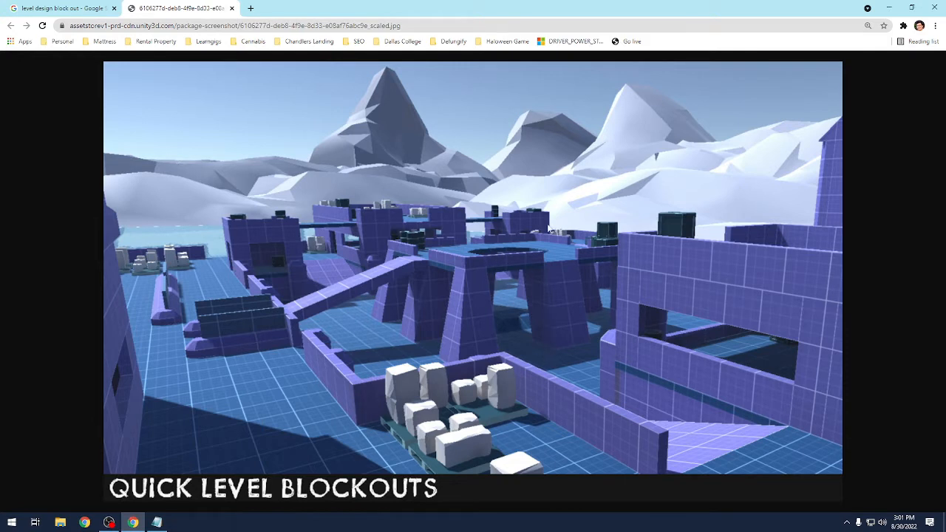
pyautogui.moveTo(185, 368)
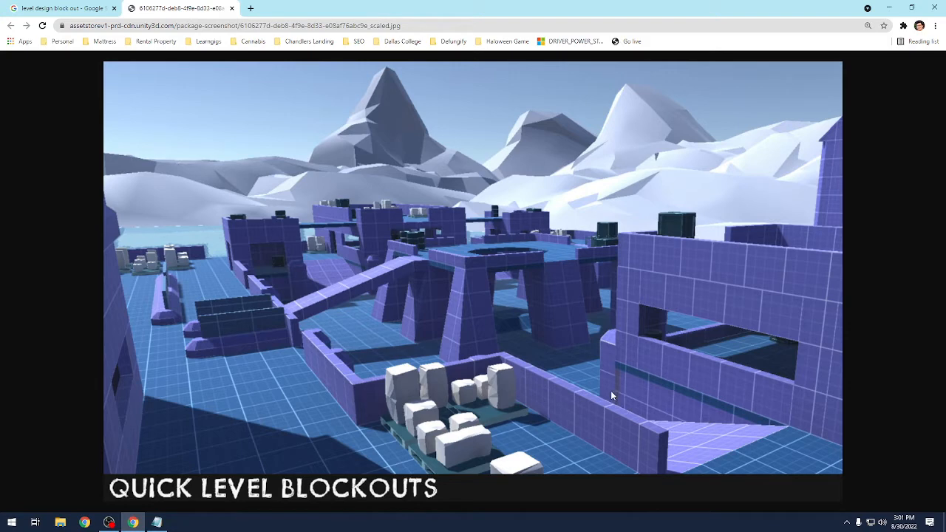
pyautogui.moveTo(332, 210)
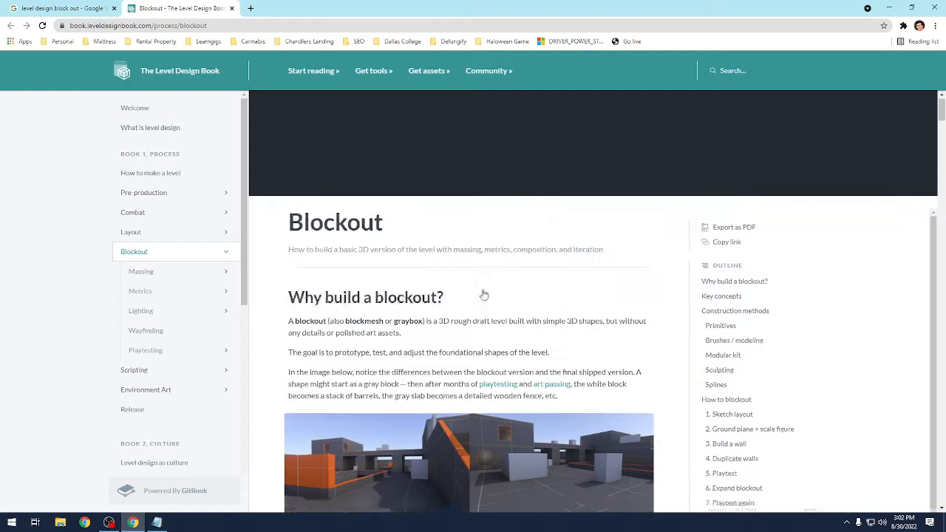
# Enlarge the blockout-versus-finished-level comparison image and dismiss the cookie notice
pyautogui.click(469, 461)
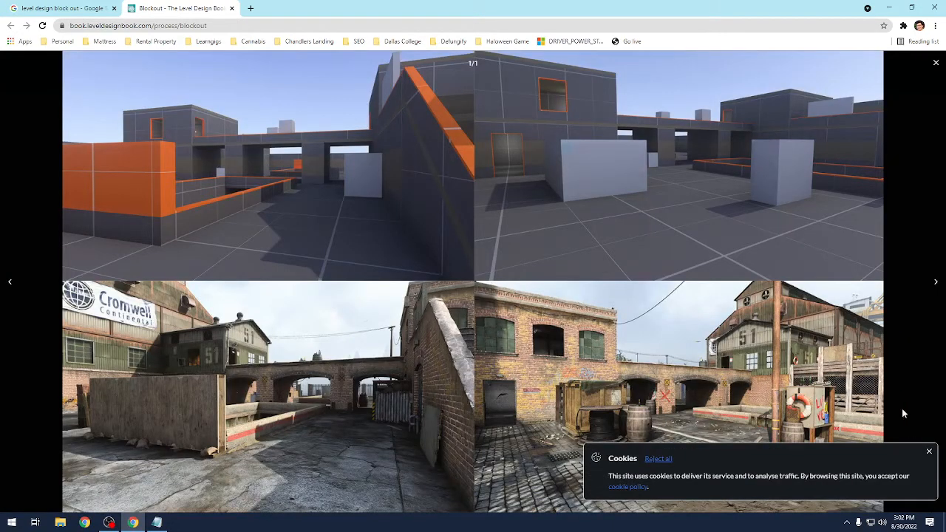
pyautogui.click(929, 451)
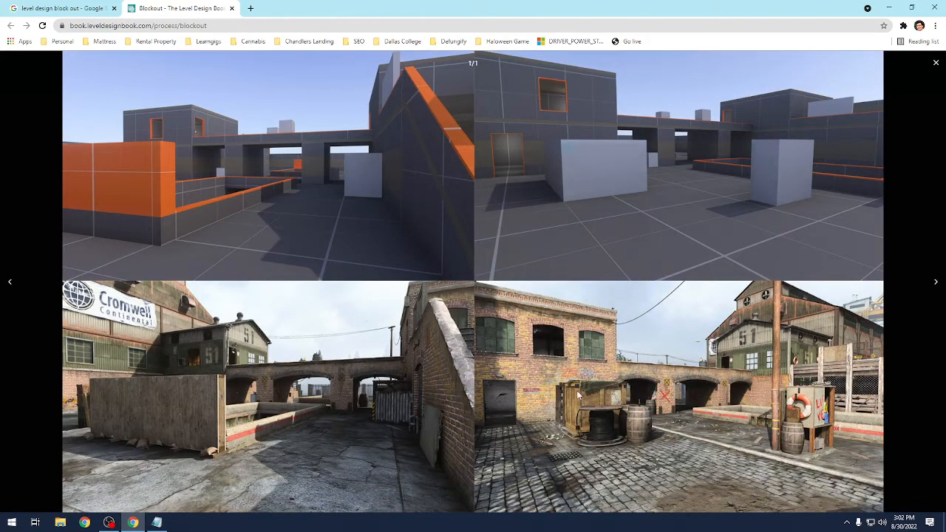
pyautogui.moveTo(529, 310)
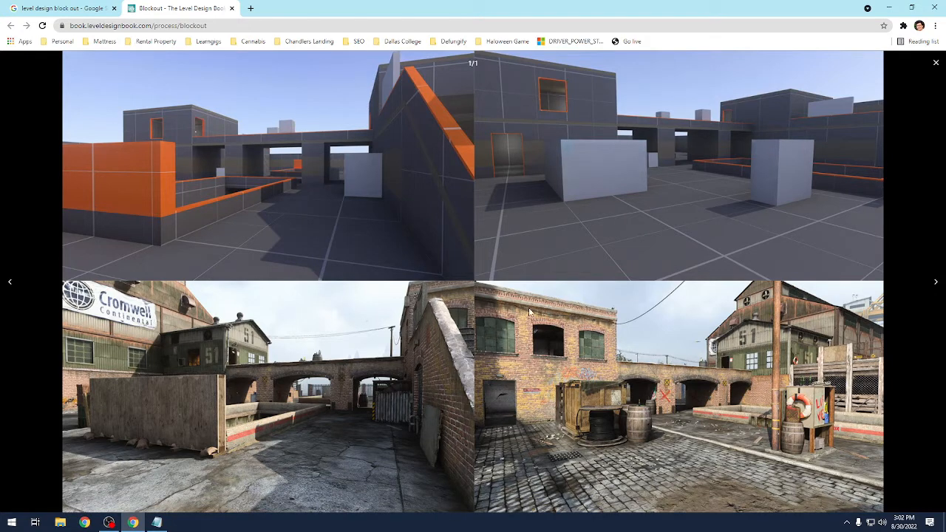
pyautogui.moveTo(633, 423)
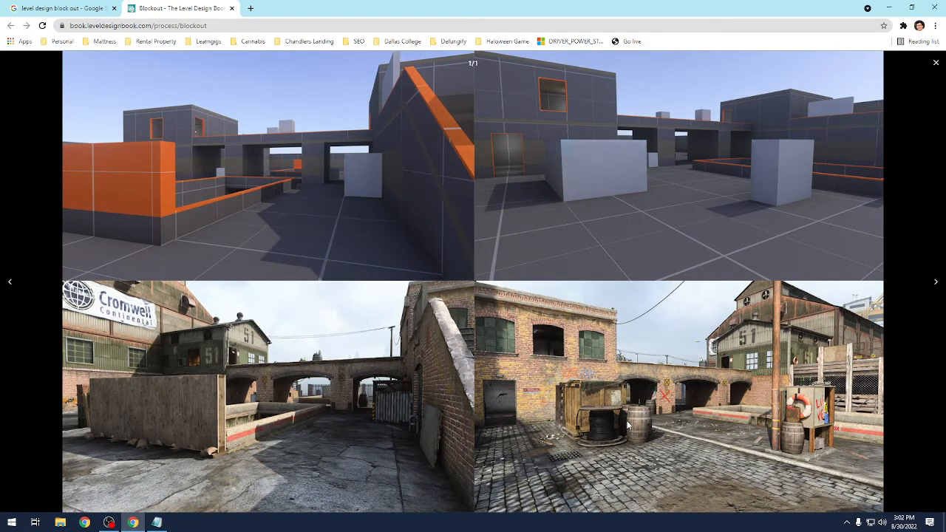
pyautogui.moveTo(500, 160)
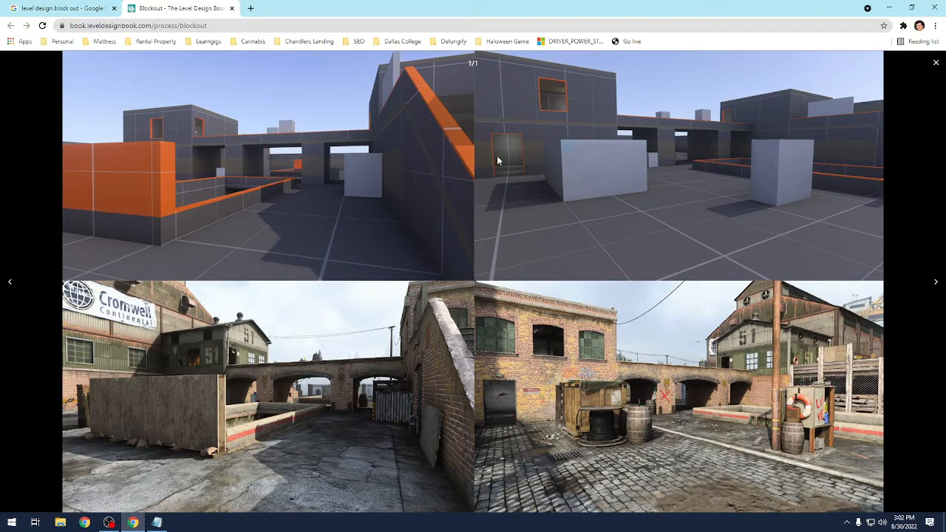
pyautogui.moveTo(535, 173)
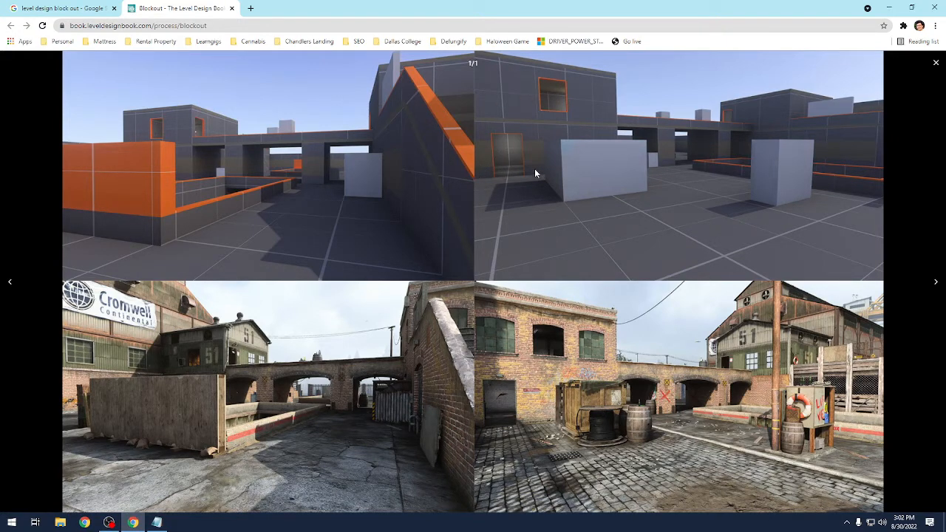
pyautogui.moveTo(491, 156)
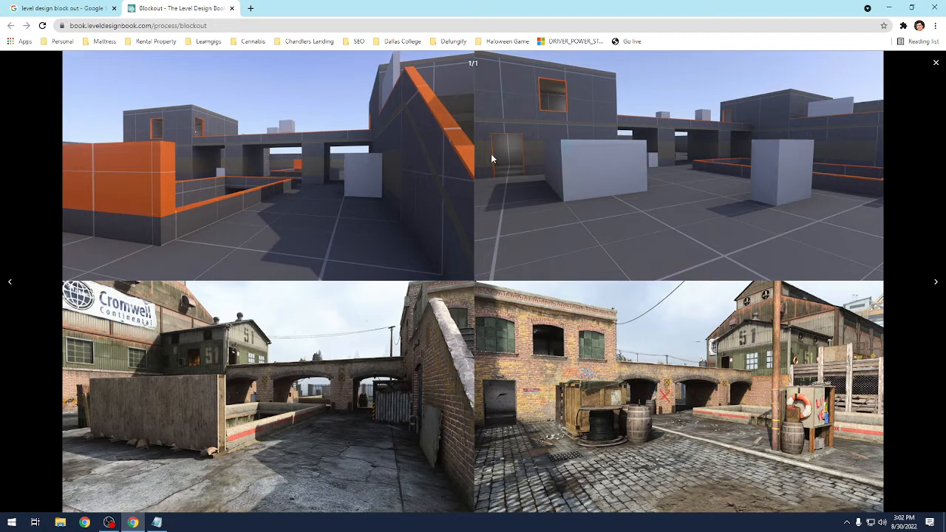
pyautogui.moveTo(620, 309)
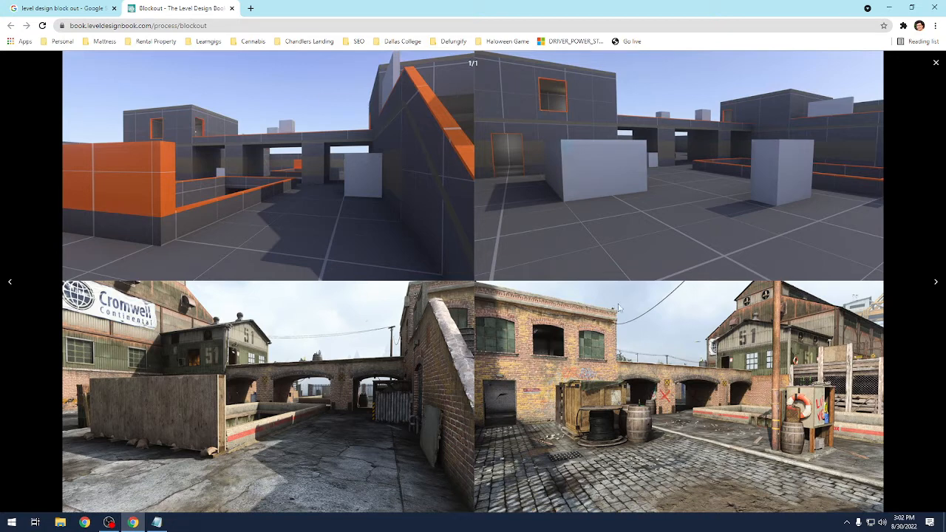
pyautogui.moveTo(620, 405)
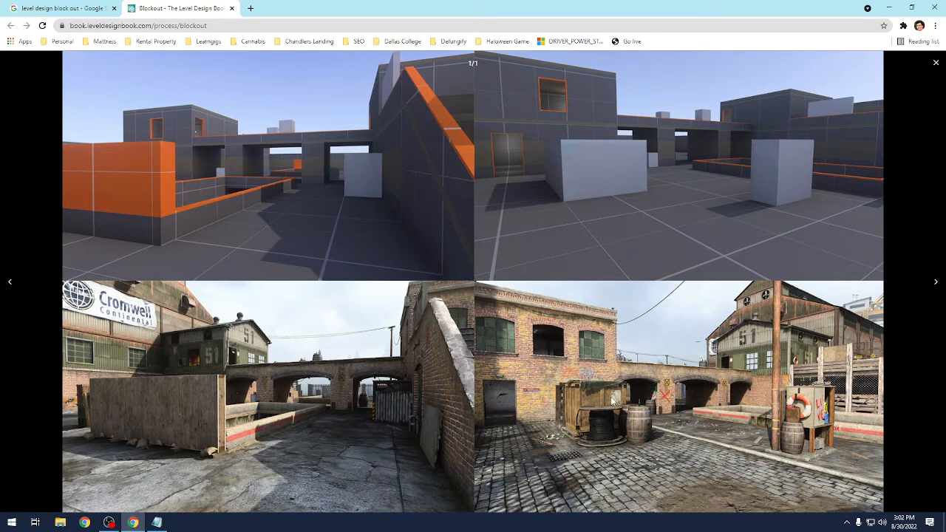
pyautogui.moveTo(636, 415)
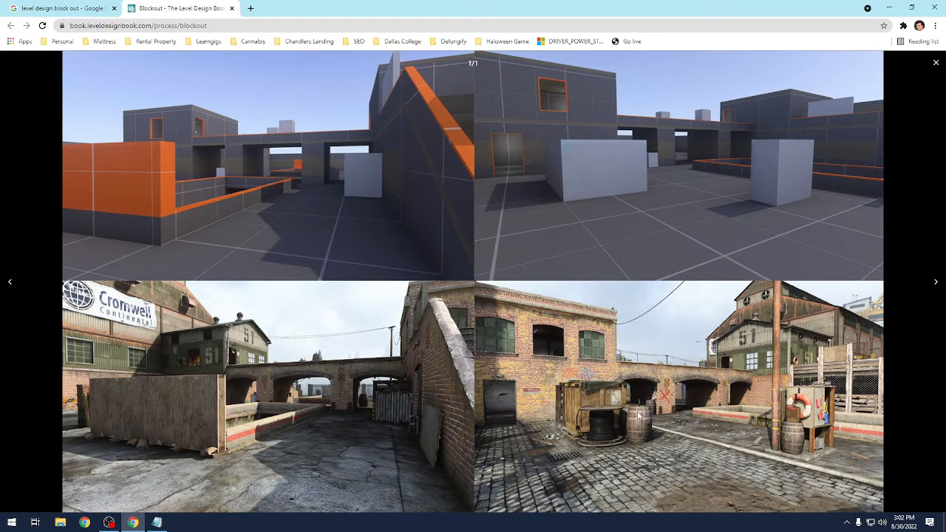
pyautogui.moveTo(574, 390)
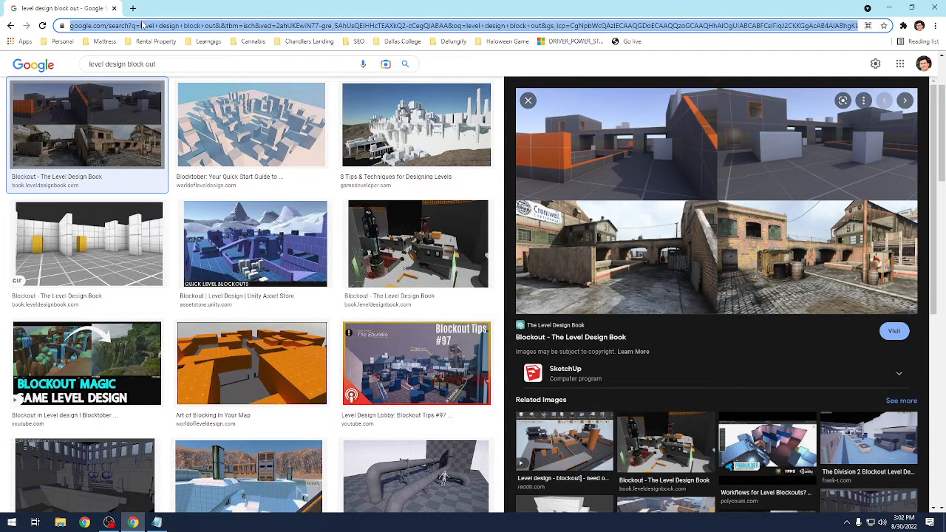
pyautogui.write('unreal engine mar')
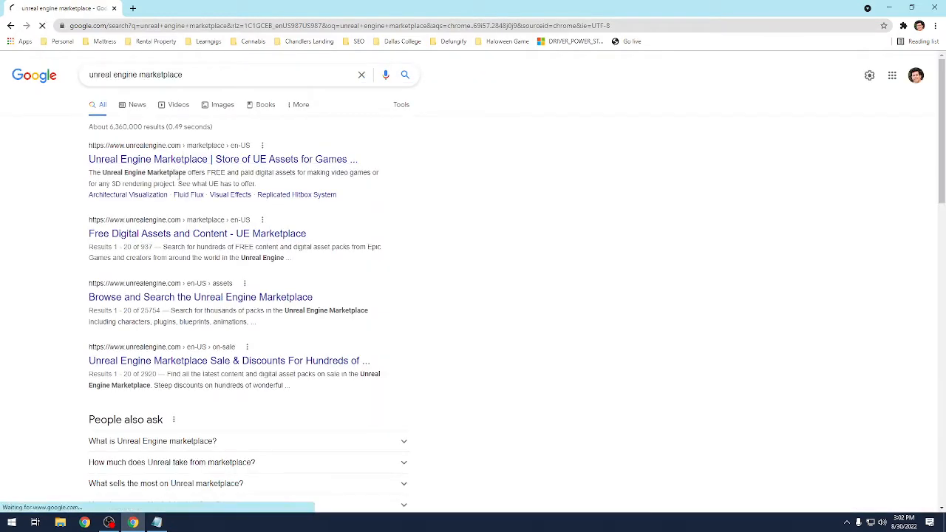
pyautogui.click(222, 159)
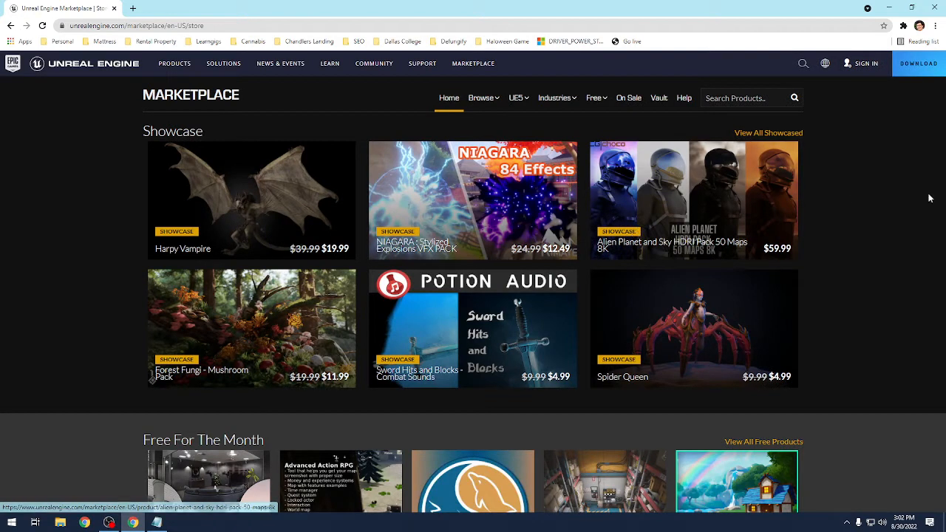
pyautogui.moveTo(884, 201)
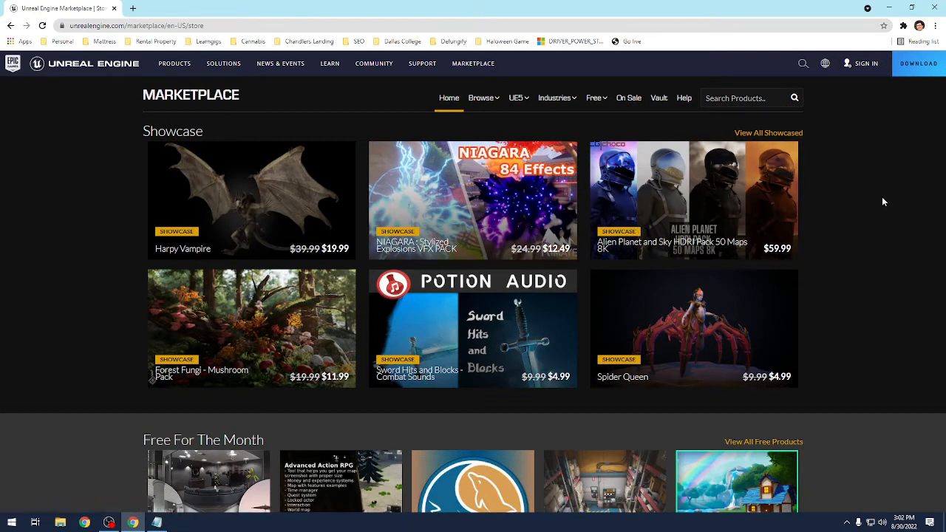
pyautogui.click(866, 62)
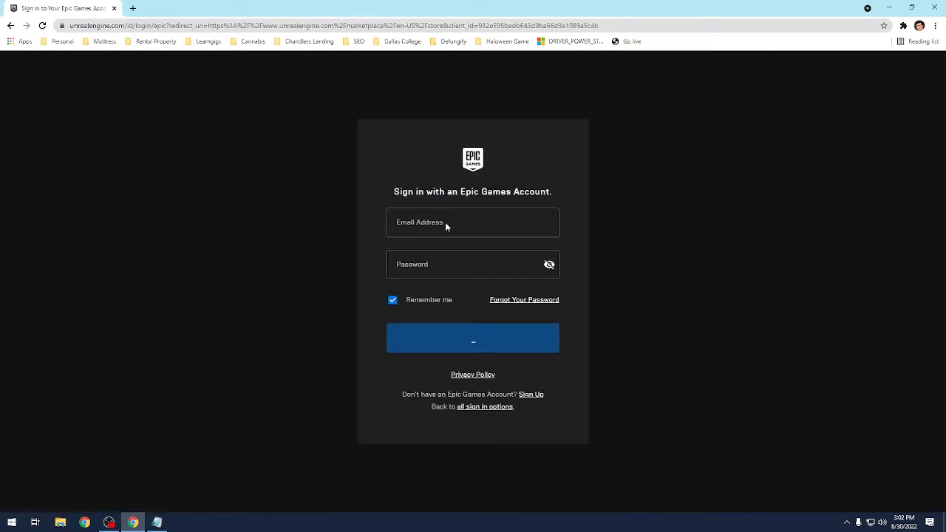
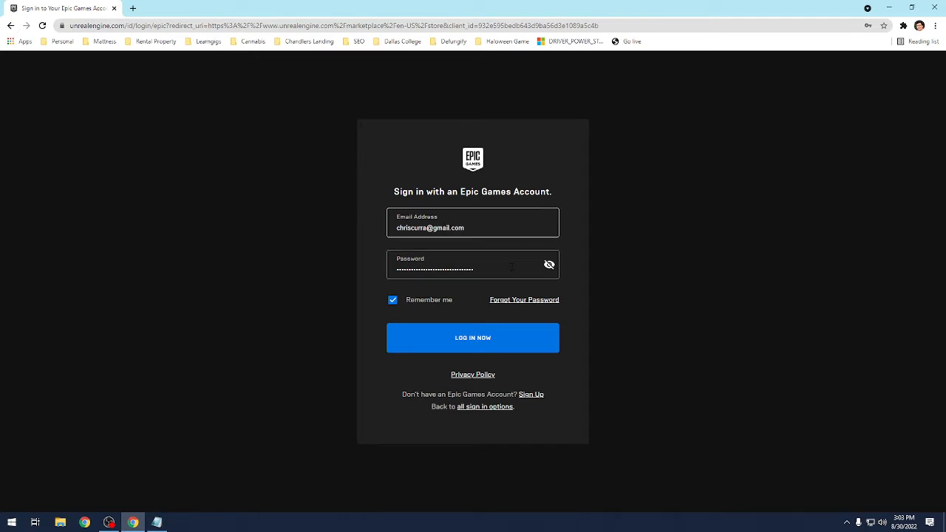
pyautogui.click(473, 228)
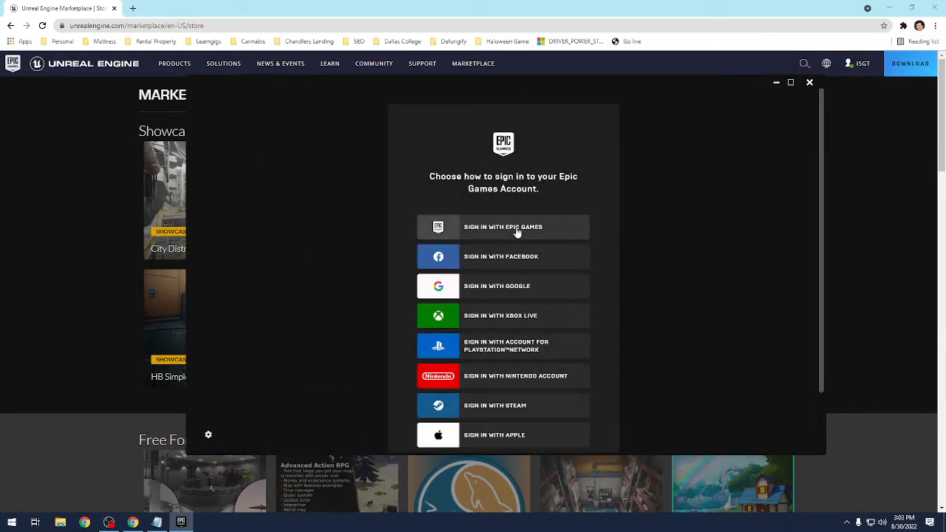
# Sign in with the Epic Games account, keeping it remembered on this computer
pyautogui.click(503, 227)
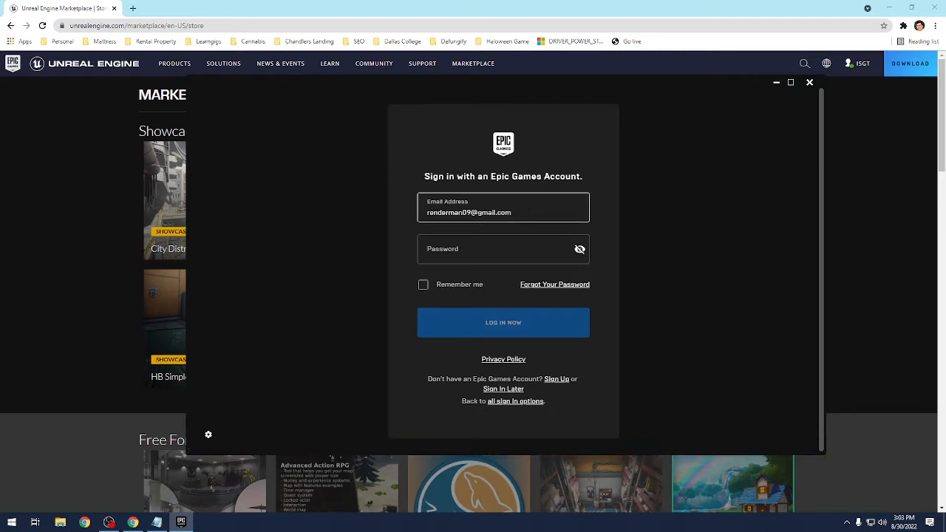
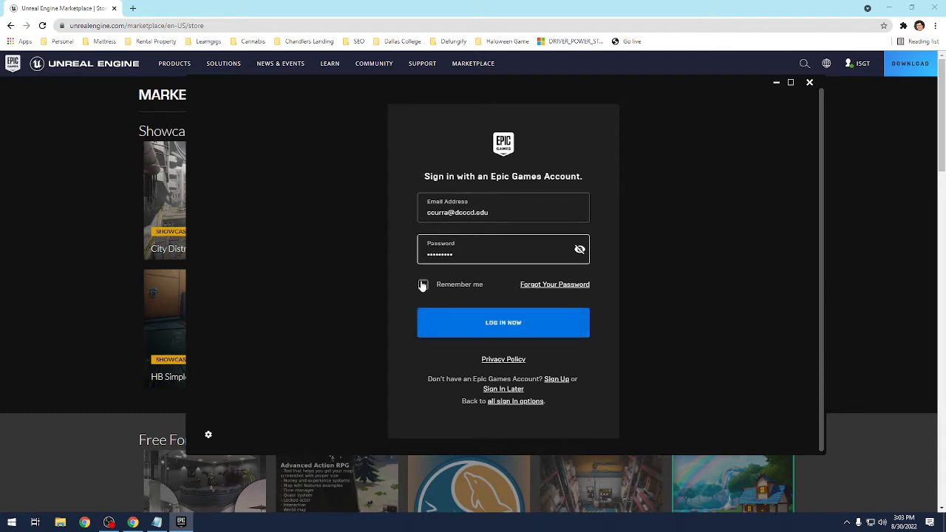
pyautogui.click(503, 323)
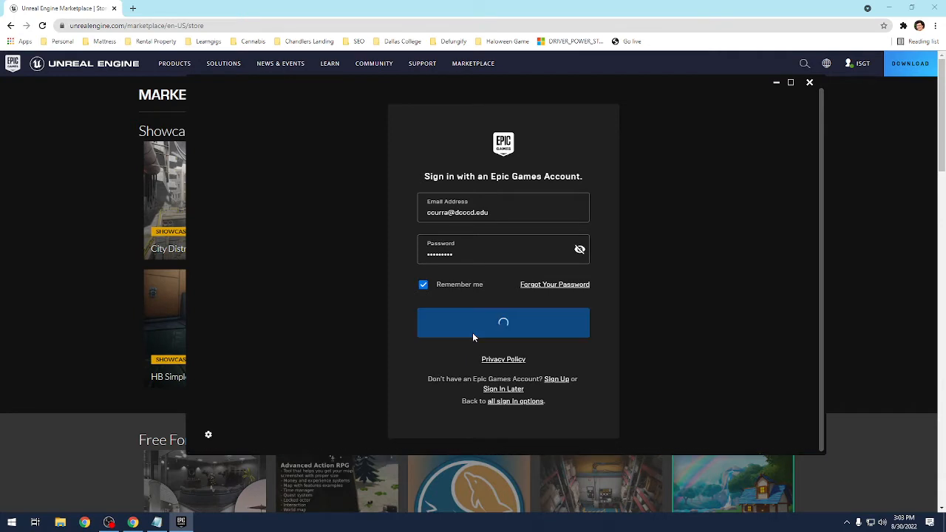
pyautogui.click(503, 322)
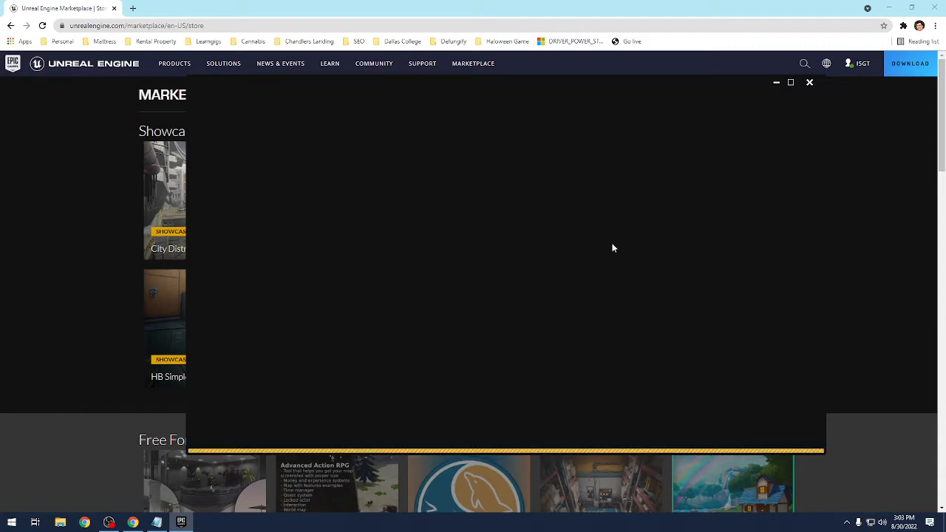
pyautogui.moveTo(597, 225)
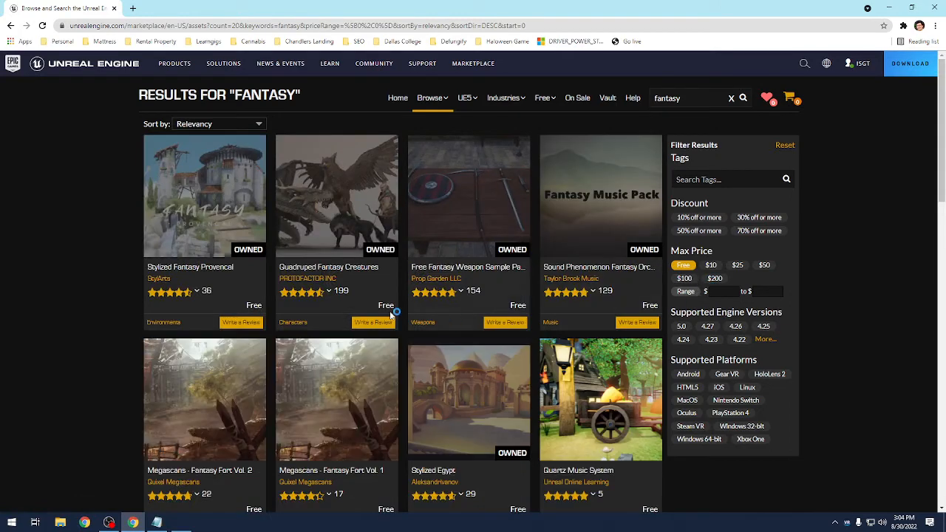
# View the Stylized Fantasy Provencal pack's gallery and send it to the Epic Games Launcher
pyautogui.click(204, 195)
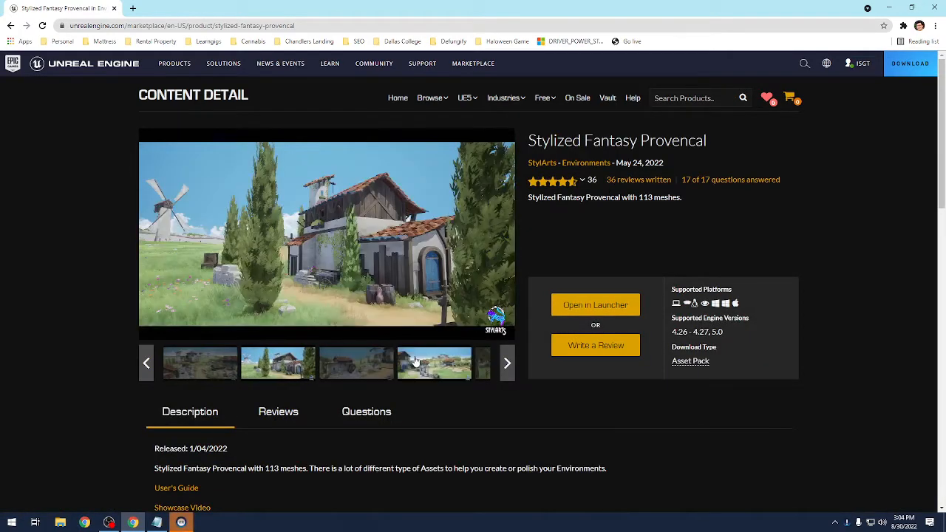
pyautogui.click(434, 364)
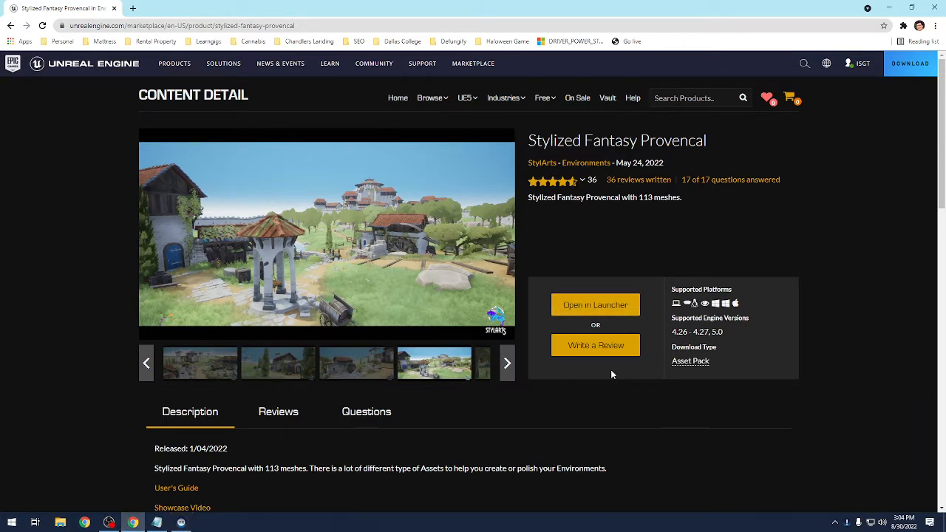
pyautogui.click(595, 305)
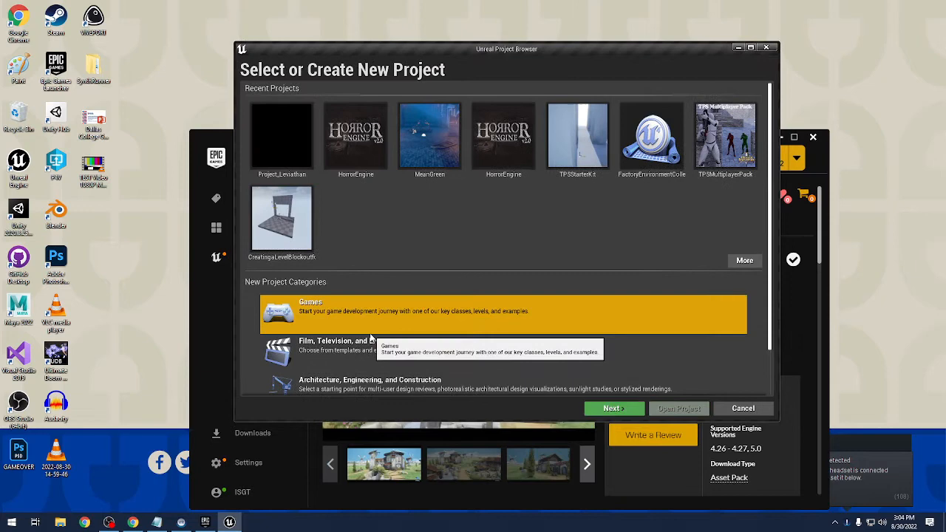
# Choose the Side Scroller game template for the new project
pyautogui.click(613, 408)
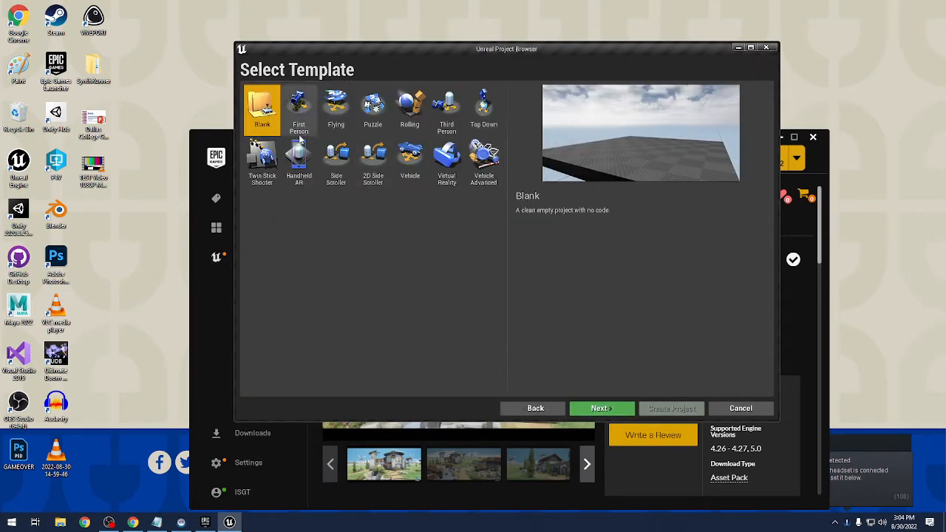
pyautogui.click(335, 157)
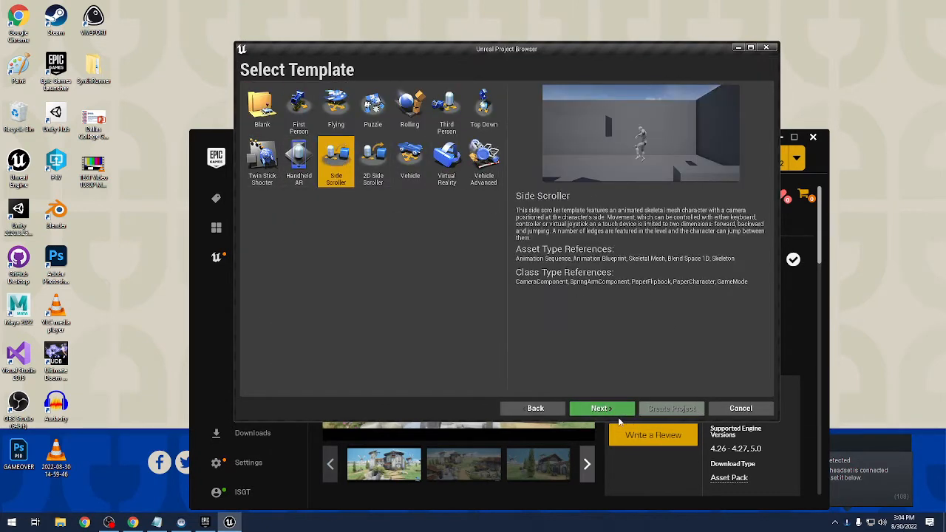
pyautogui.click(600, 408)
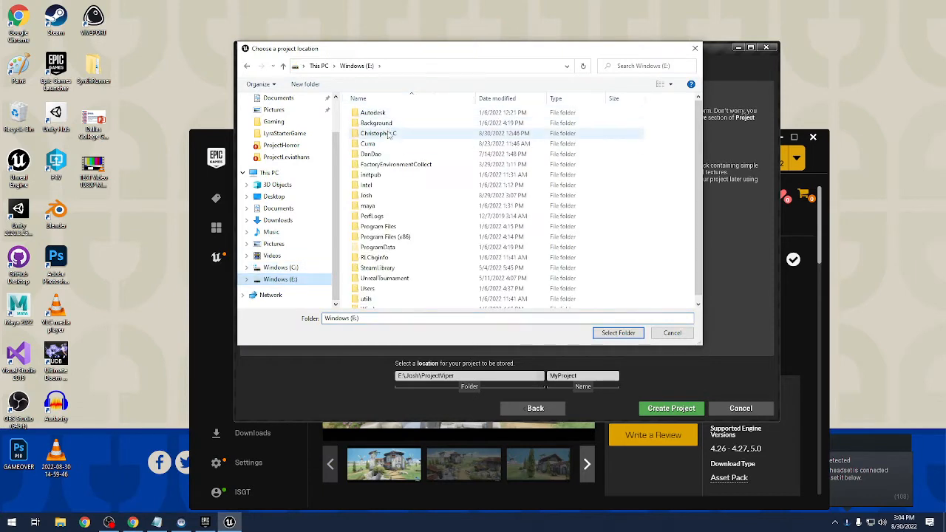
# Store the project in the user's folder on drive E and name it DPR
pyautogui.doubleClick(379, 133)
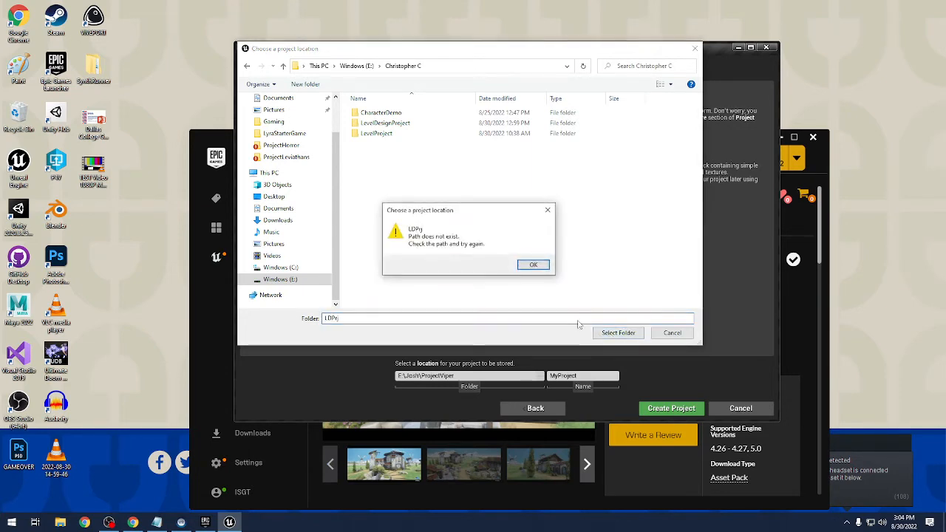
pyautogui.click(532, 265)
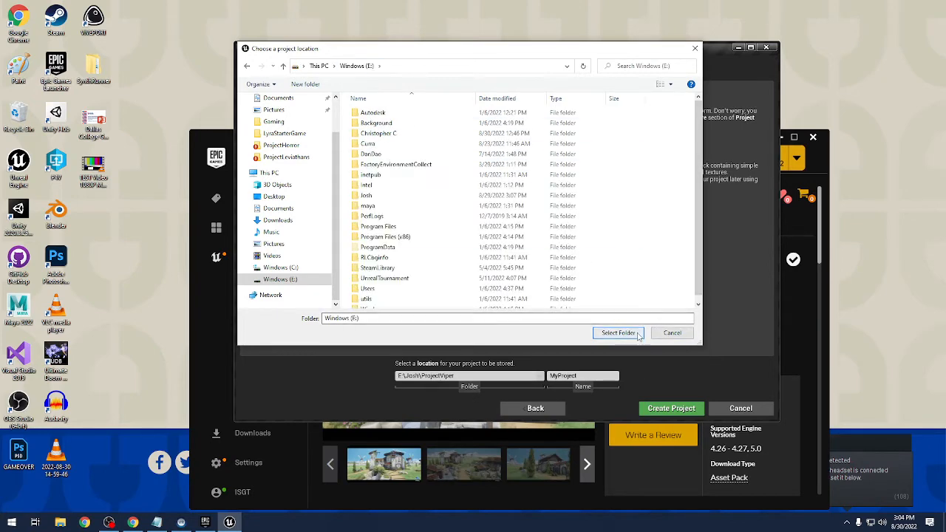
pyautogui.click(618, 333)
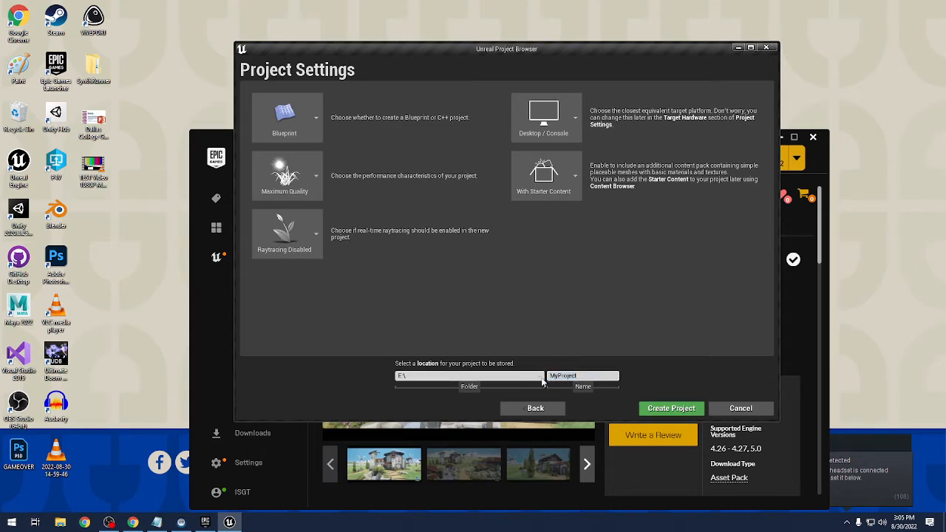
pyautogui.click(541, 381)
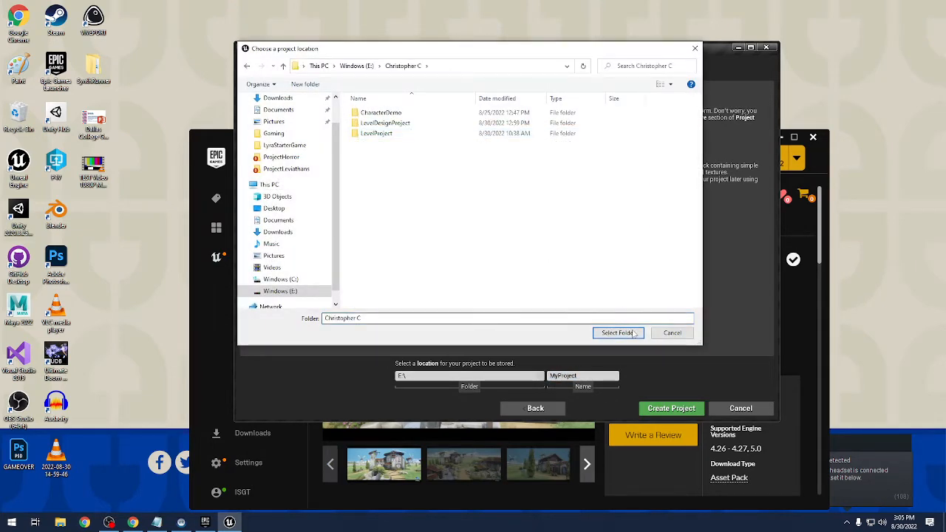
pyautogui.click(616, 332)
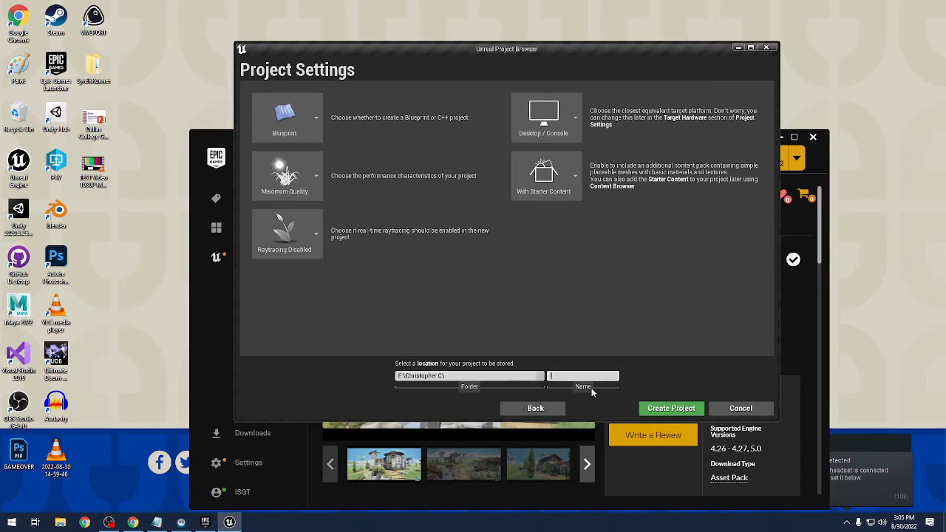
pyautogui.write('DPR')
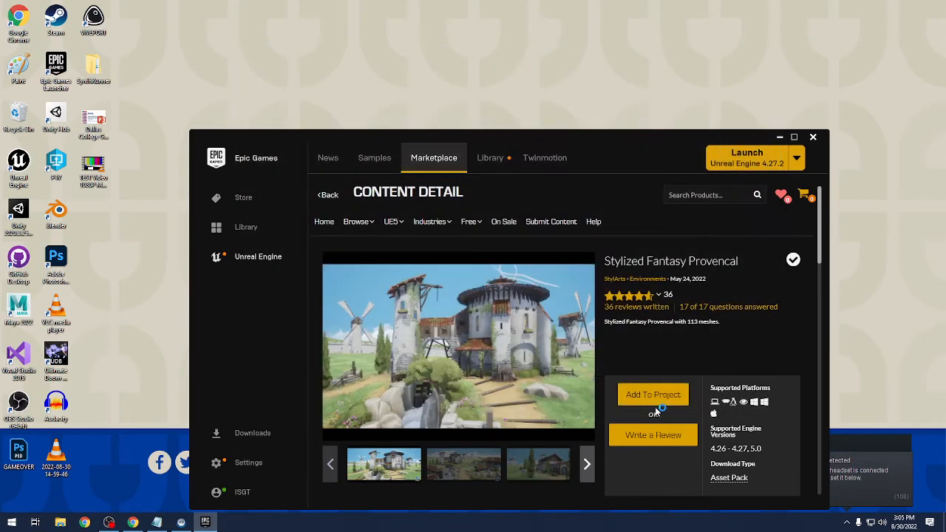
pyautogui.moveTo(593, 151)
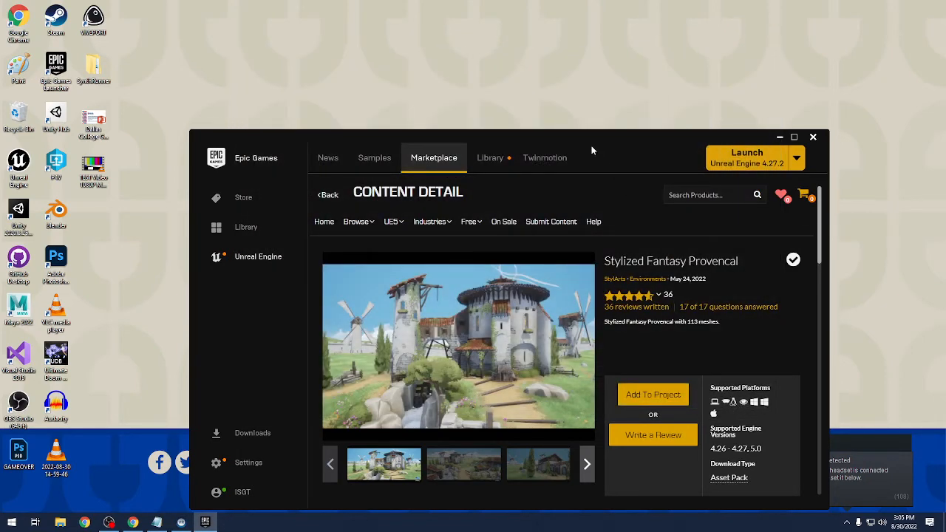
# Minimize the launcher and bring the Unreal Engine editor back up
pyautogui.click(747, 157)
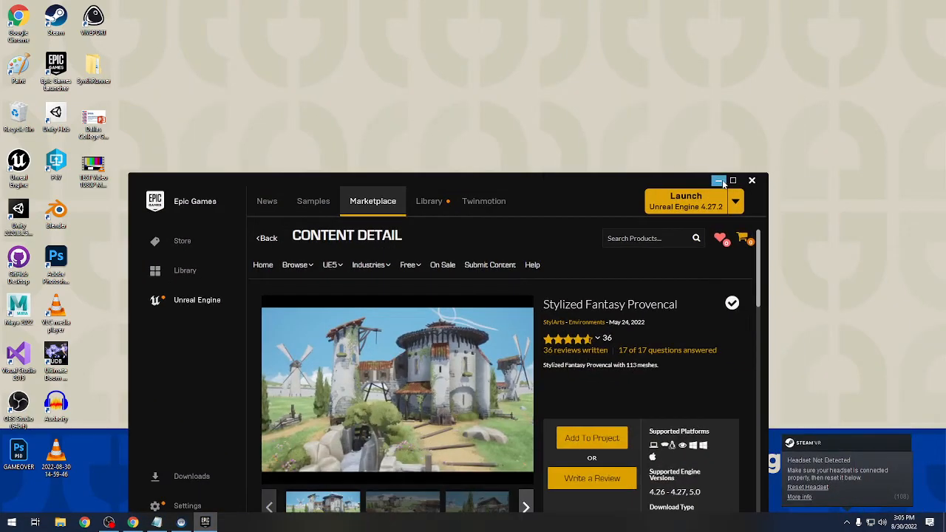
pyautogui.click(685, 195)
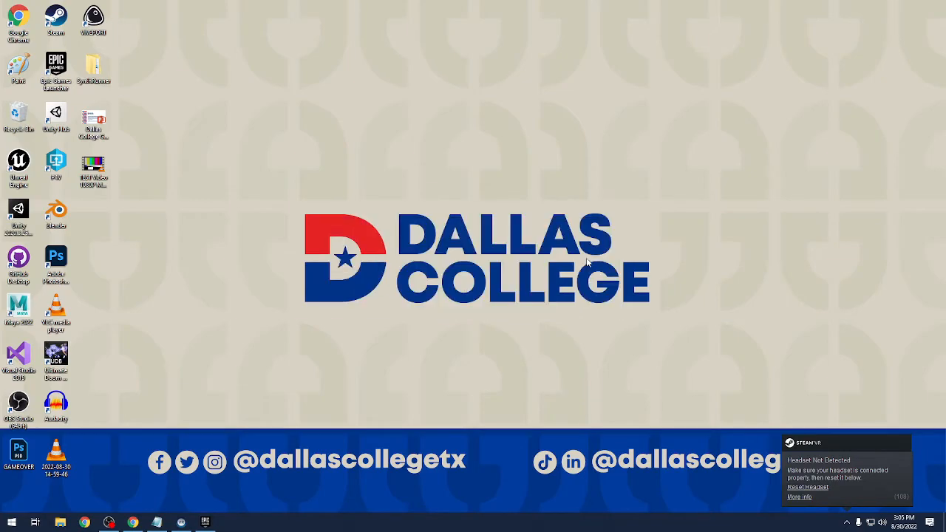
pyautogui.click(229, 524)
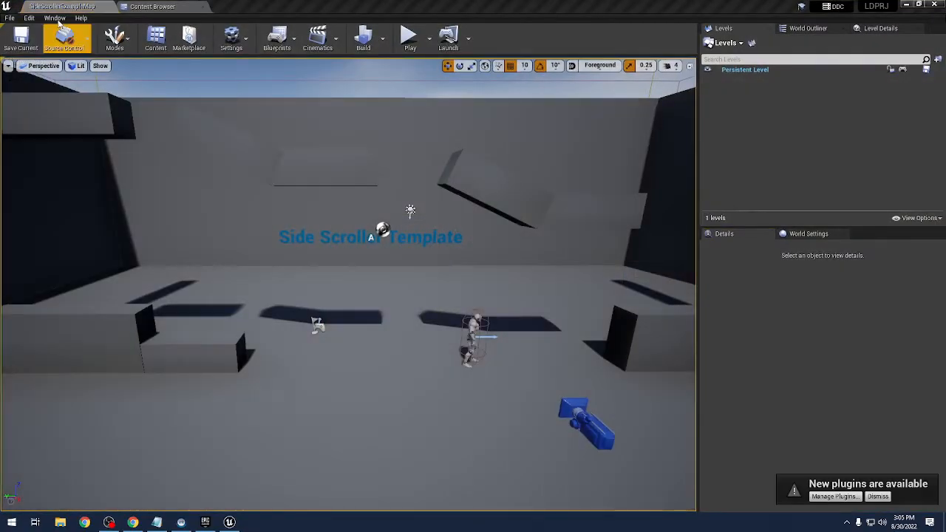
# Load the Default Editor Layout from the Window menu
pyautogui.click(53, 18)
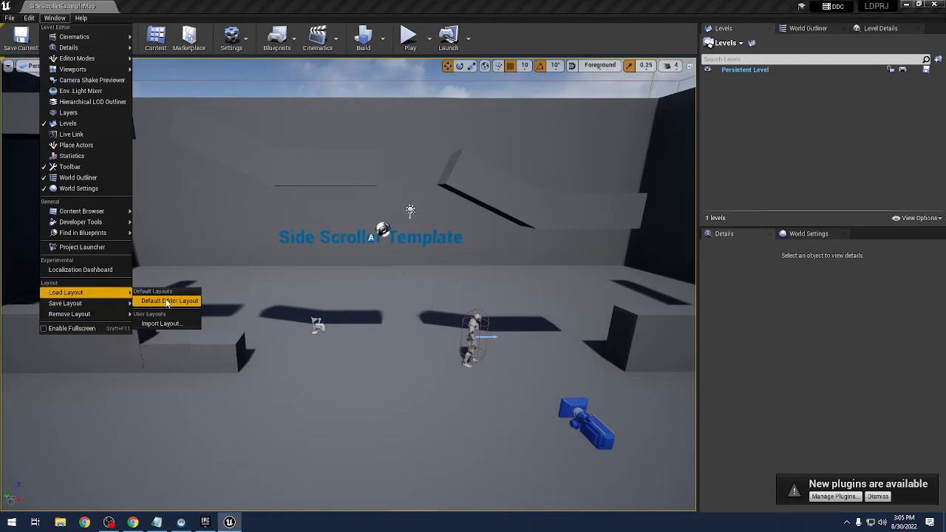
pyautogui.click(168, 301)
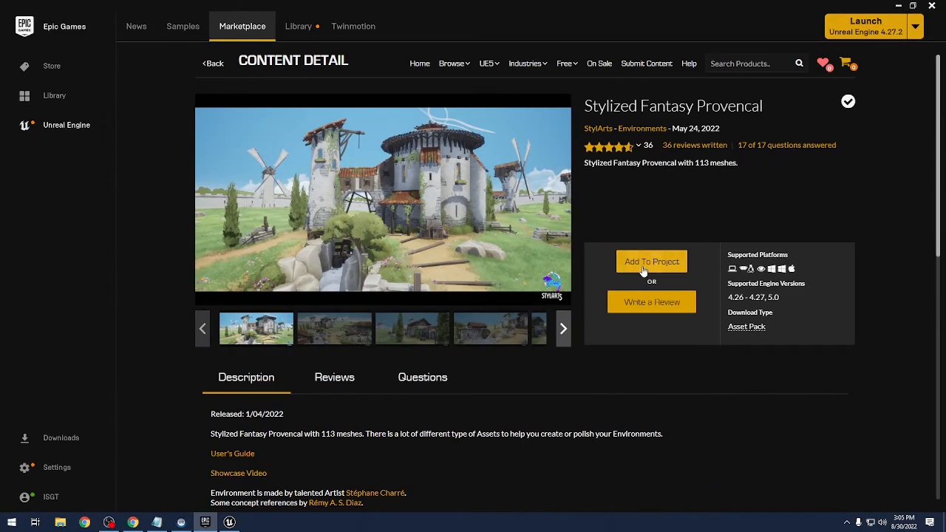
# Add the Stylized Fantasy Provencal pack to the LDPRJ project so it begins installing
pyautogui.click(650, 260)
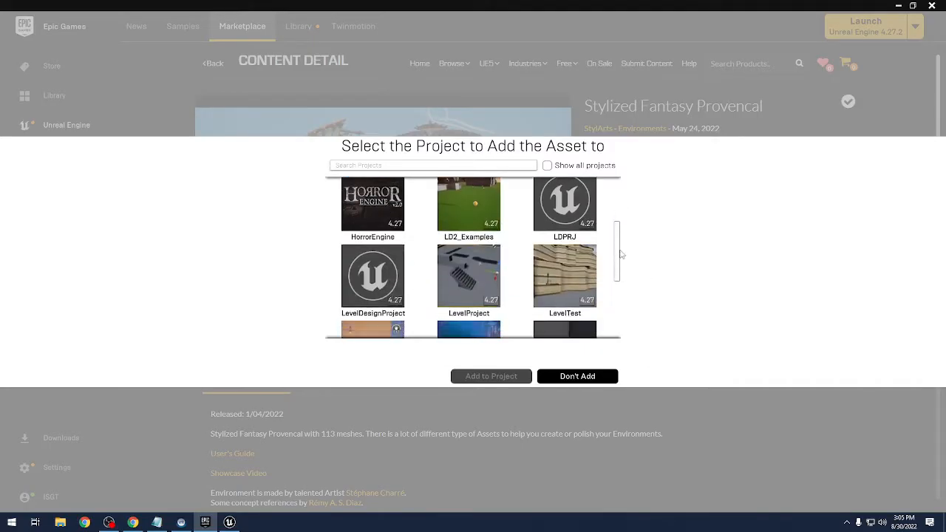
pyautogui.click(565, 201)
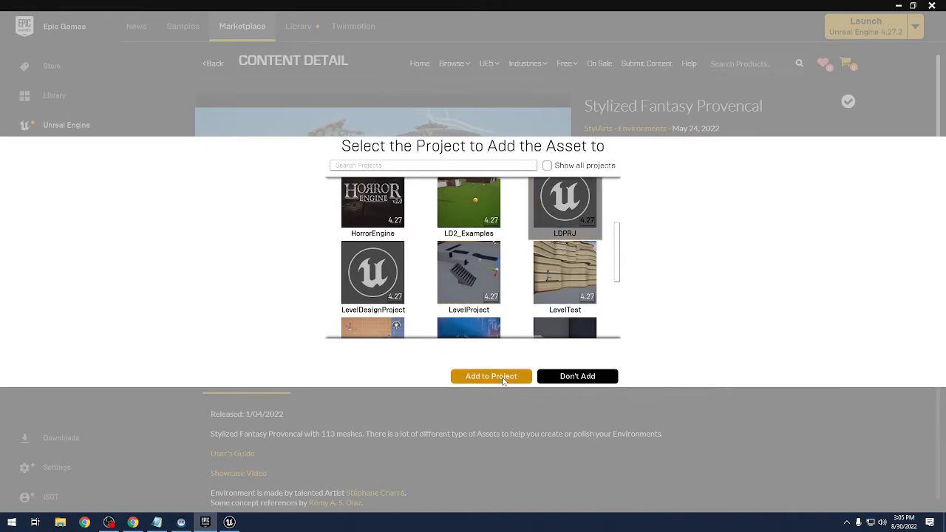
pyautogui.click(491, 377)
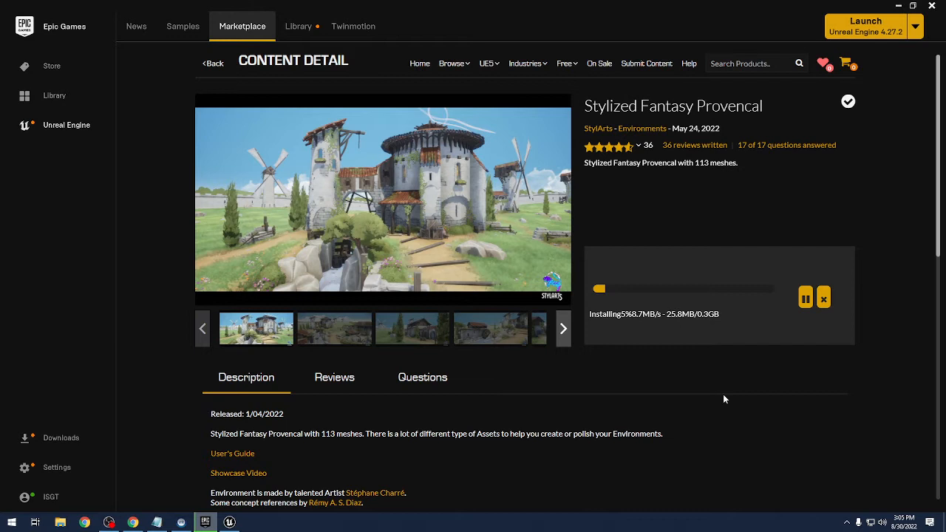
pyautogui.moveTo(712, 414)
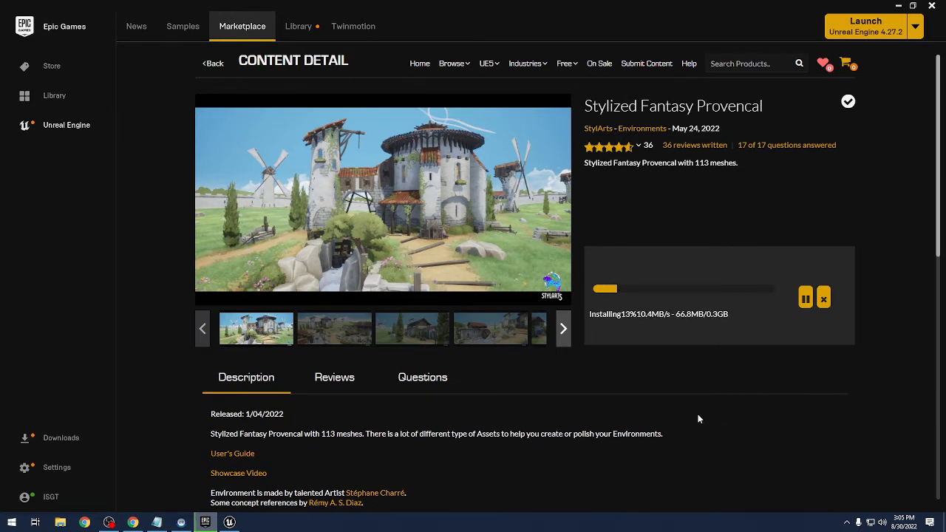
pyautogui.moveTo(683, 420)
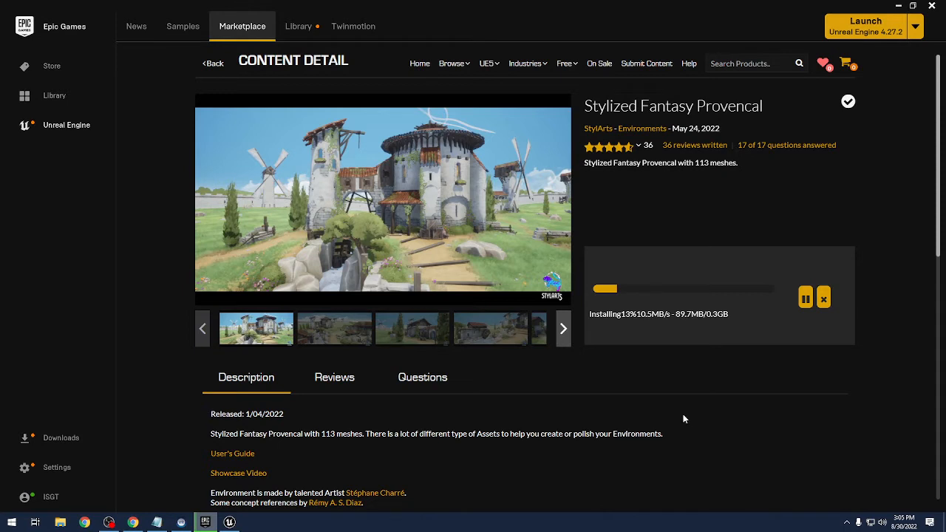
pyautogui.moveTo(650, 392)
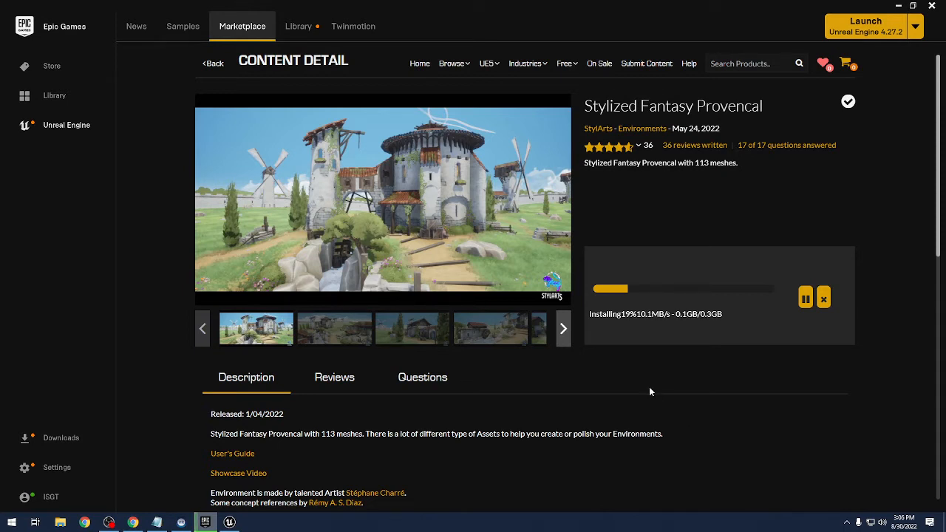
pyautogui.moveTo(618, 384)
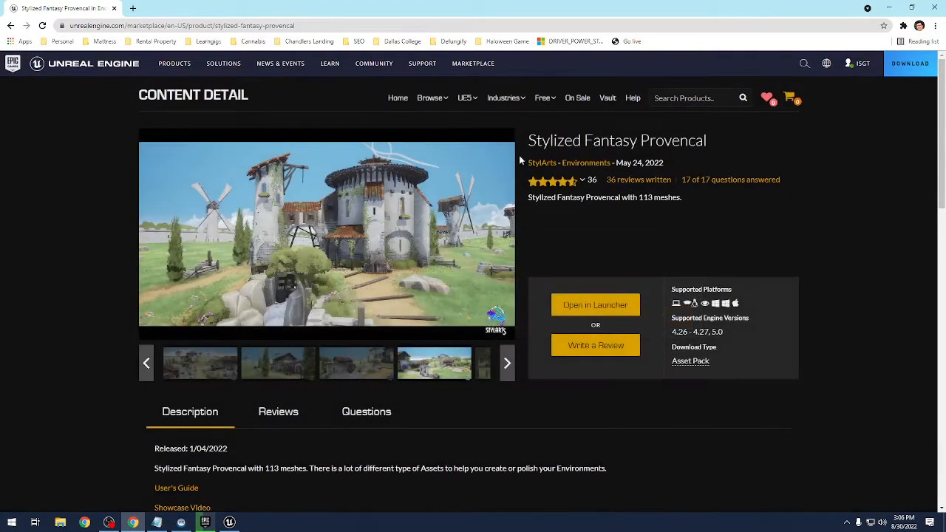
# Browse the Marketplace Environments category filtered to free products only
pyautogui.click(398, 98)
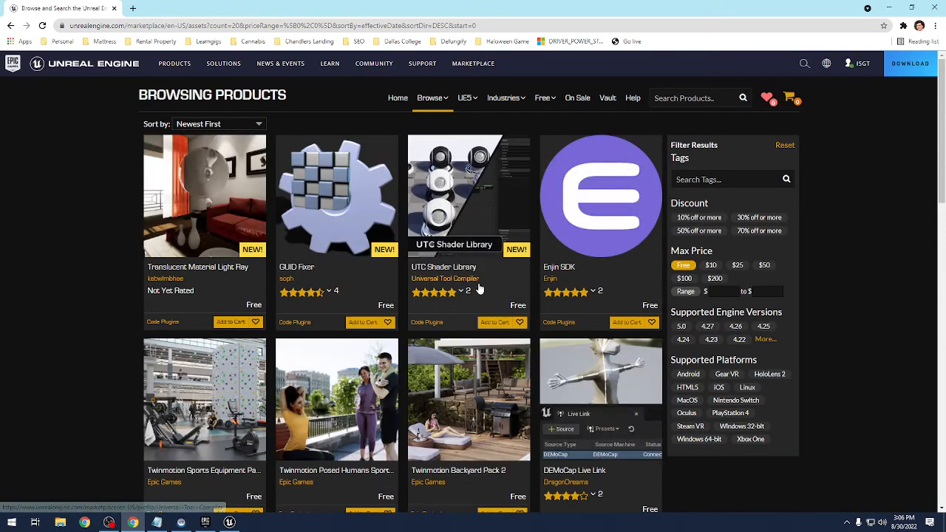
pyautogui.click(432, 97)
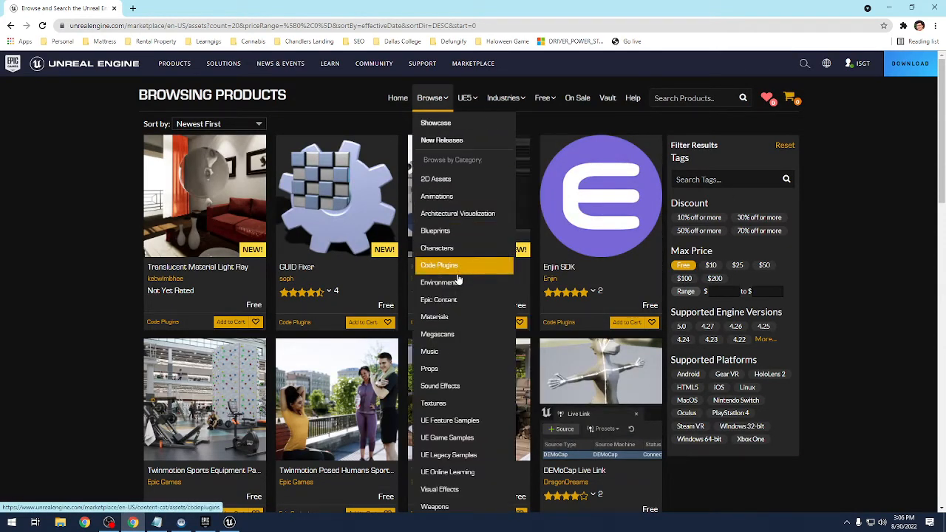
pyautogui.click(439, 282)
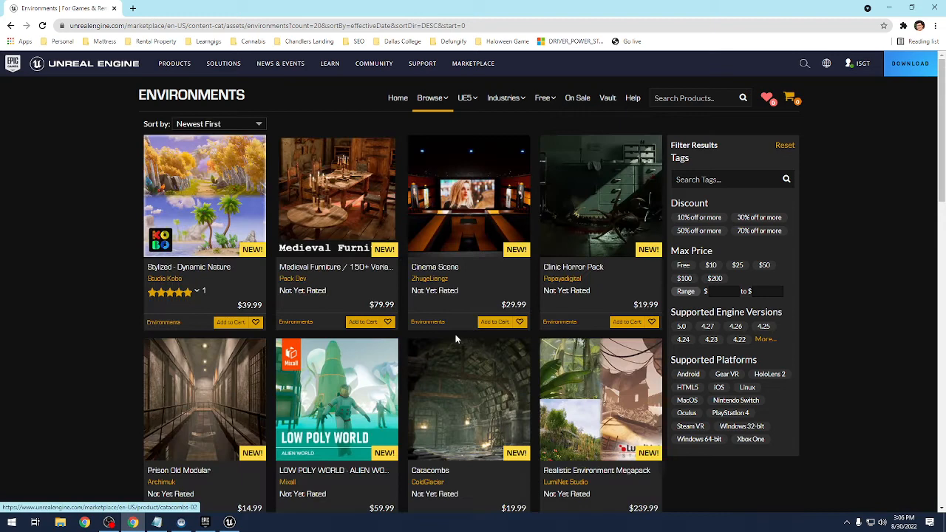
pyautogui.moveTo(519, 322)
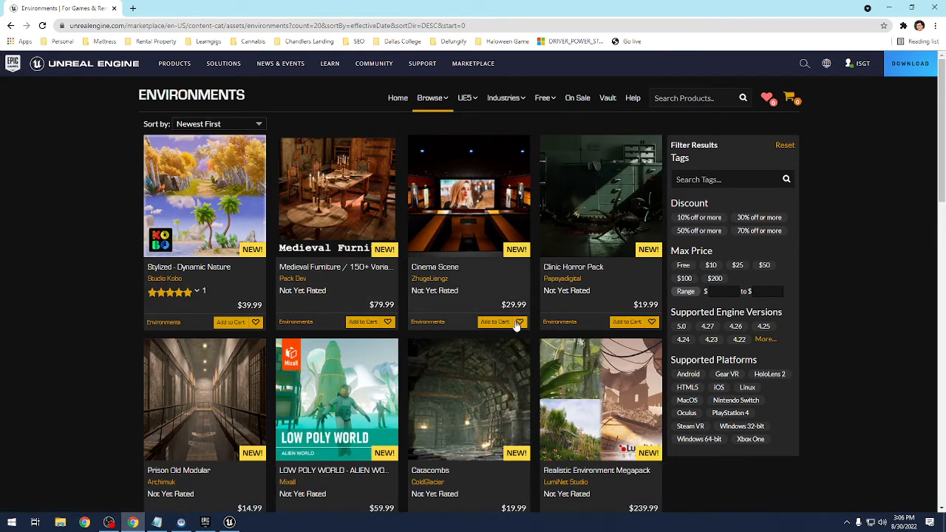
pyautogui.scroll(-3)
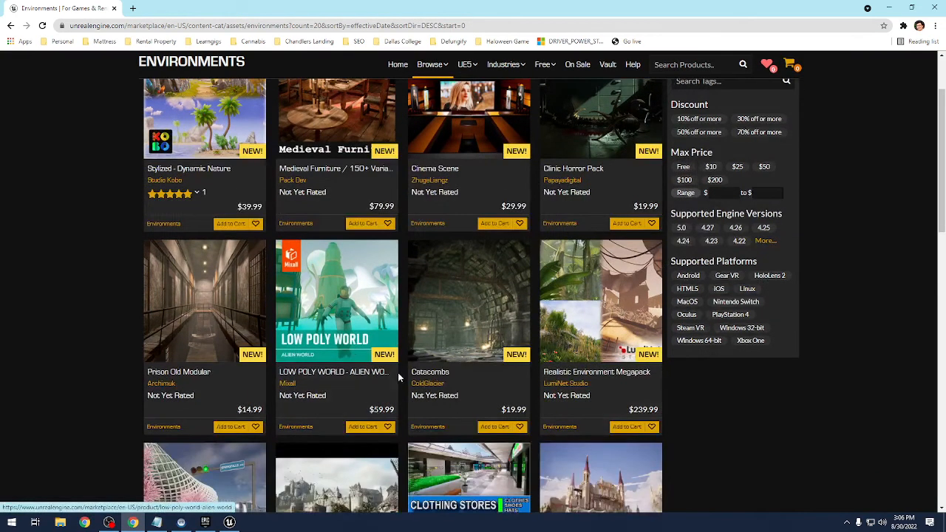
pyautogui.click(683, 166)
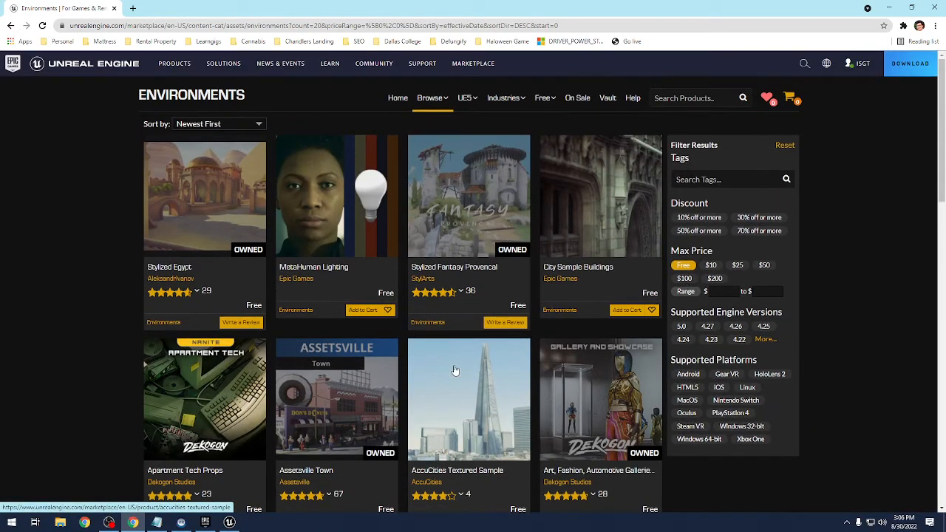
pyautogui.moveTo(453, 366)
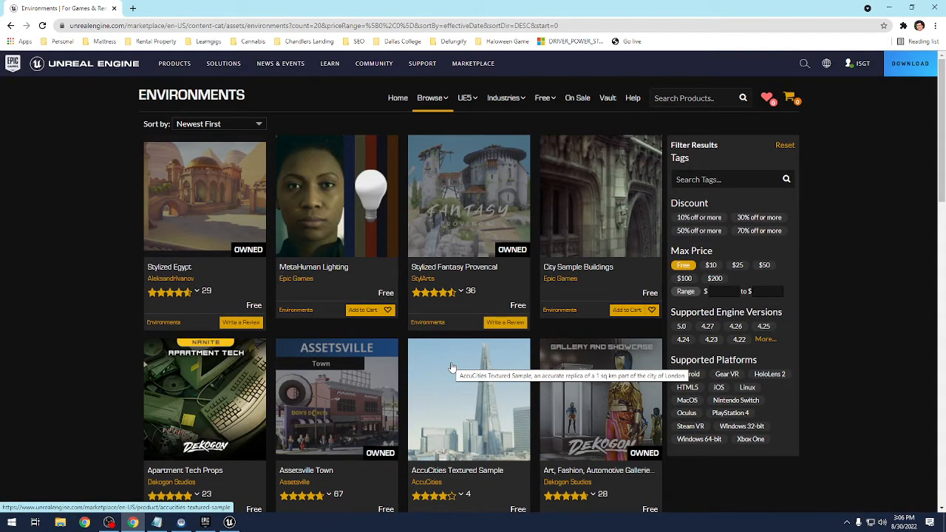
# Add the free Apartment Tech Props pack to the cart and check it out at $0.00
pyautogui.scroll(-3)
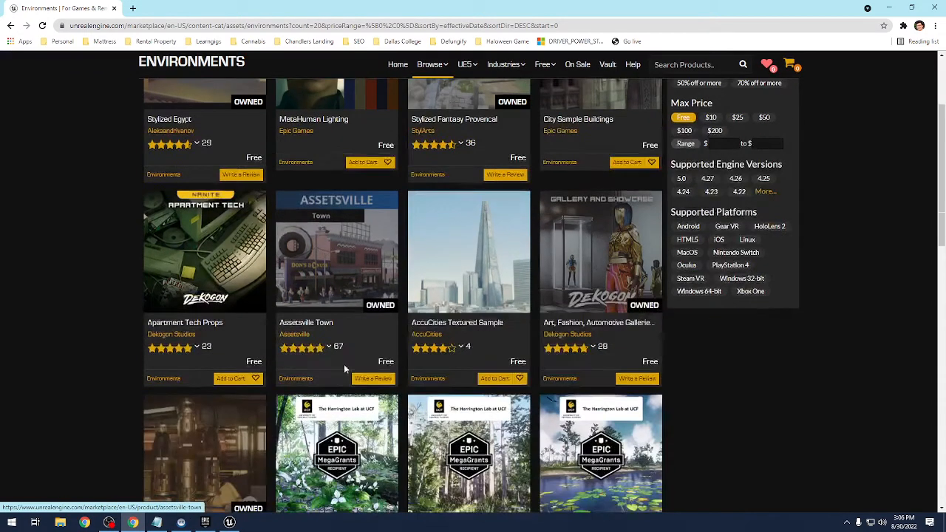
pyautogui.scroll(-3)
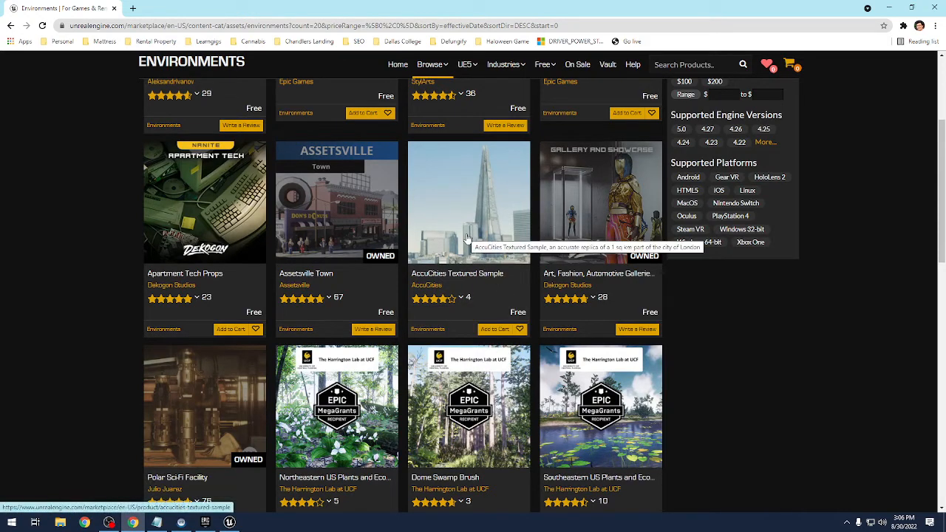
pyautogui.moveTo(201, 288)
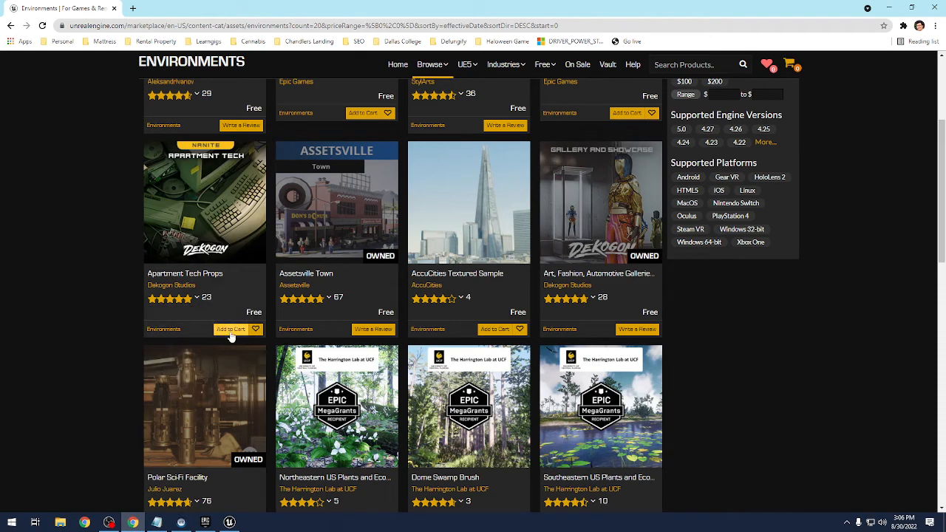
pyautogui.click(231, 329)
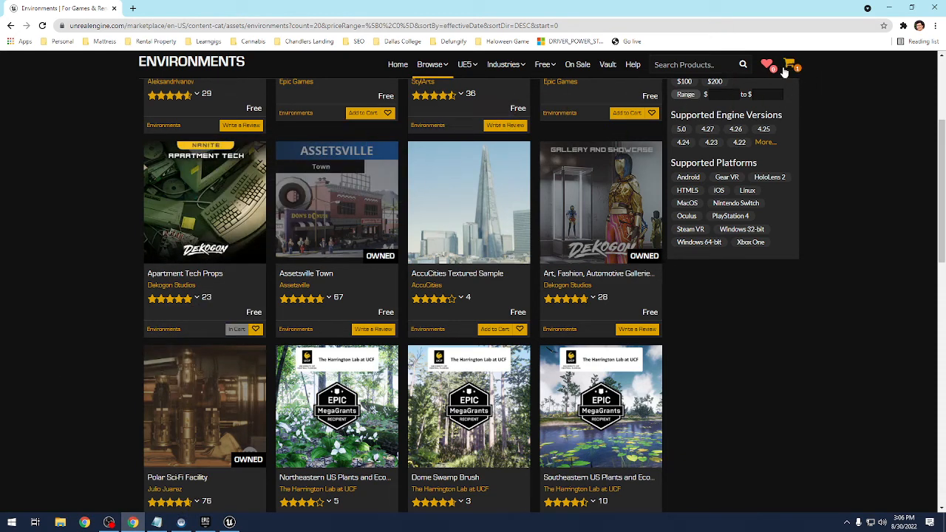
pyautogui.click(789, 65)
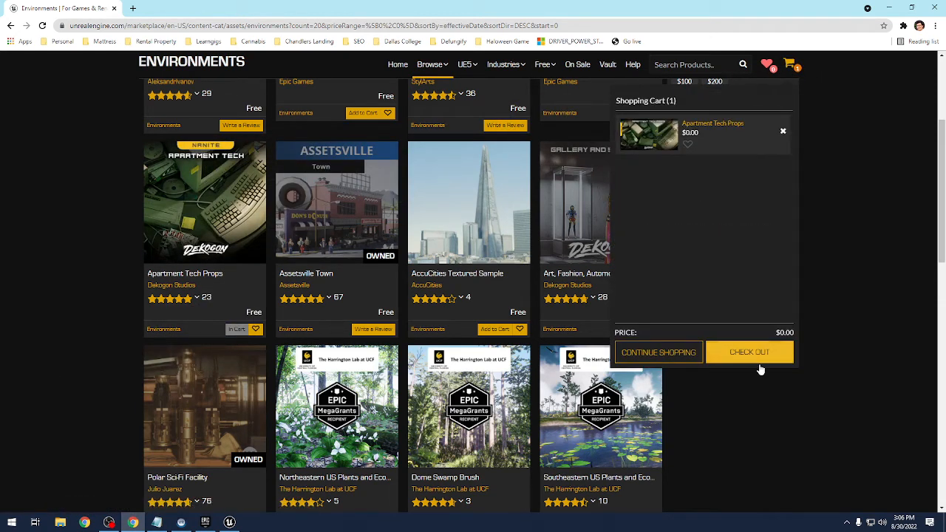
pyautogui.click(748, 352)
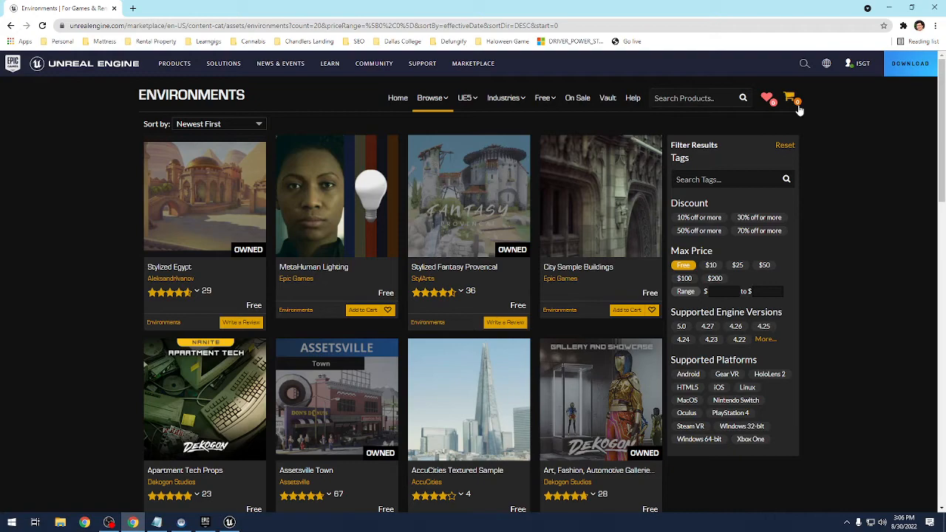
pyautogui.moveTo(860, 388)
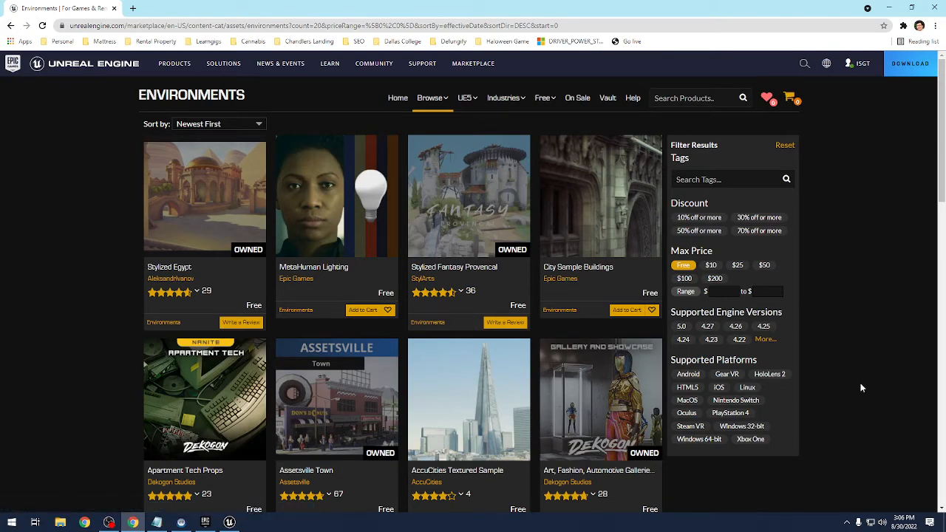
# Search the free Environments listing with the tag 'dek' and look through the results
pyautogui.scroll(-3)
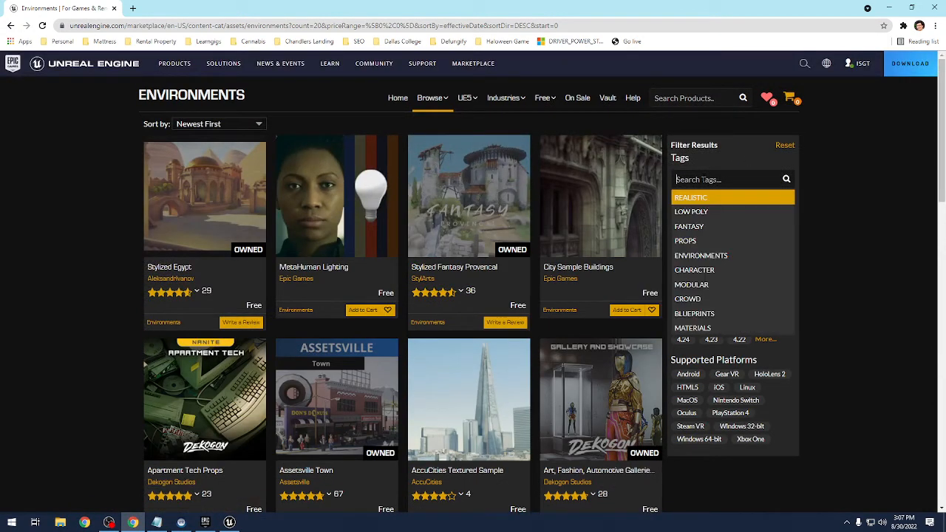
pyautogui.write('dekgon')
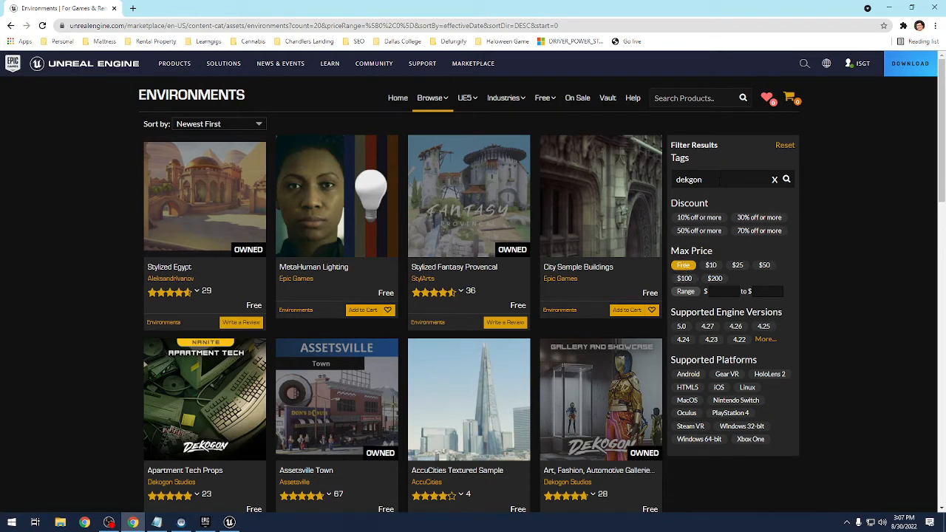
pyautogui.moveTo(748, 158)
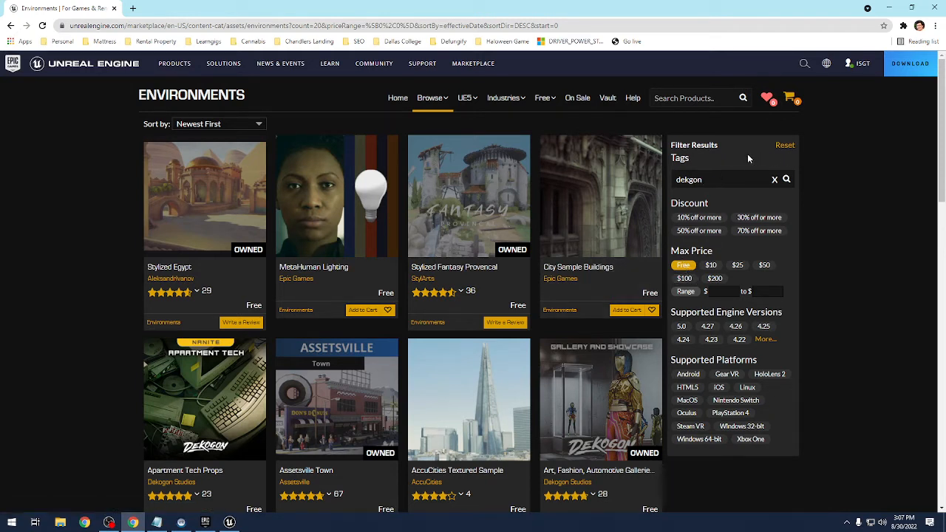
pyautogui.scroll(-3)
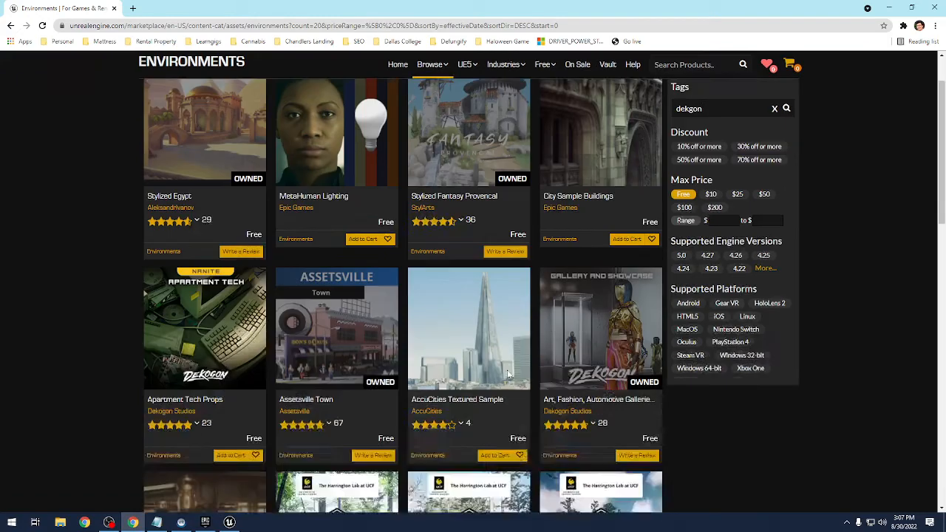
pyautogui.scroll(-3)
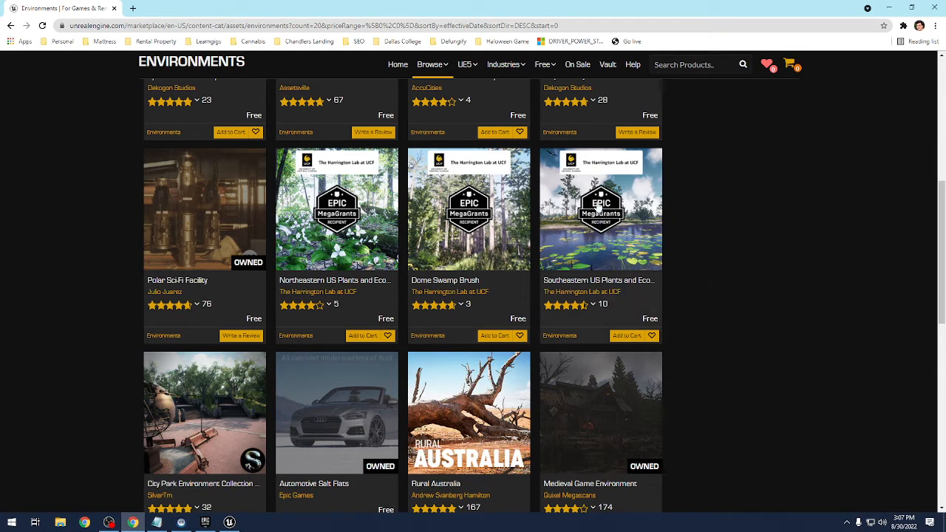
pyautogui.moveTo(712, 279)
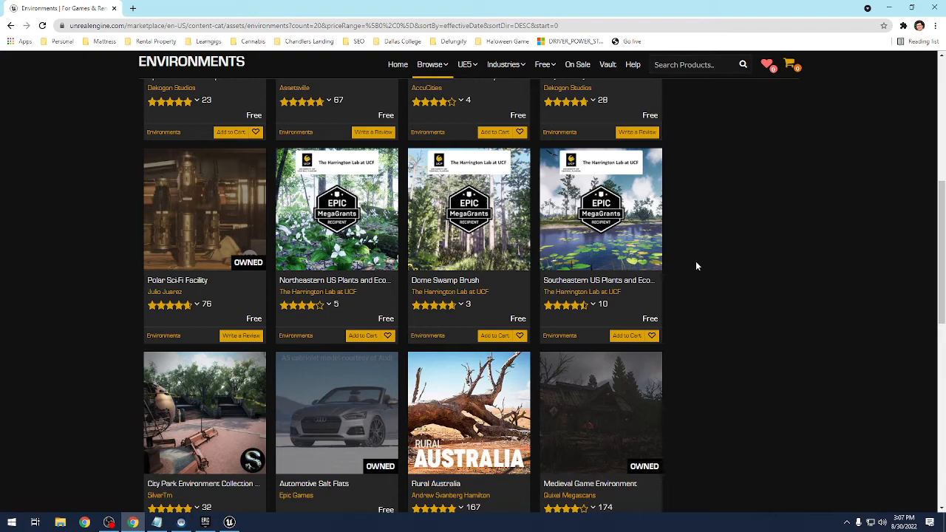
pyautogui.moveTo(742, 269)
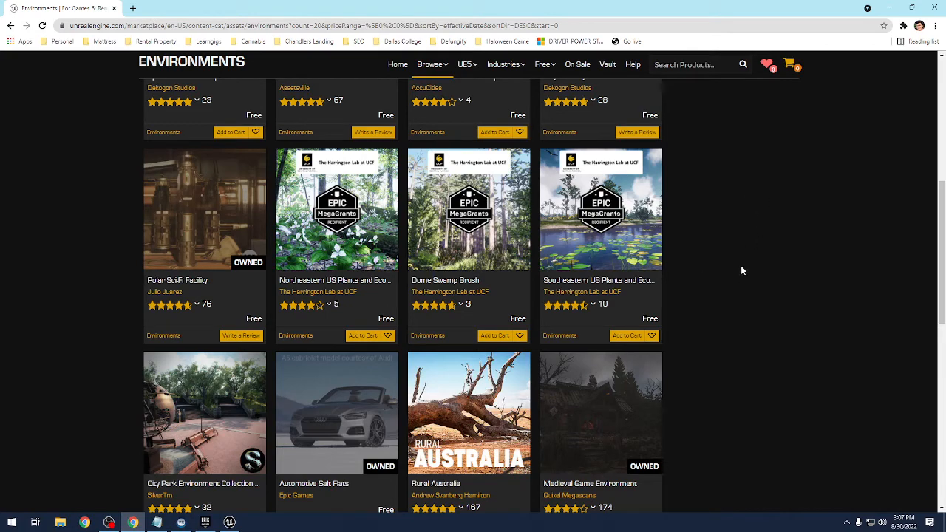
pyautogui.scroll(-3)
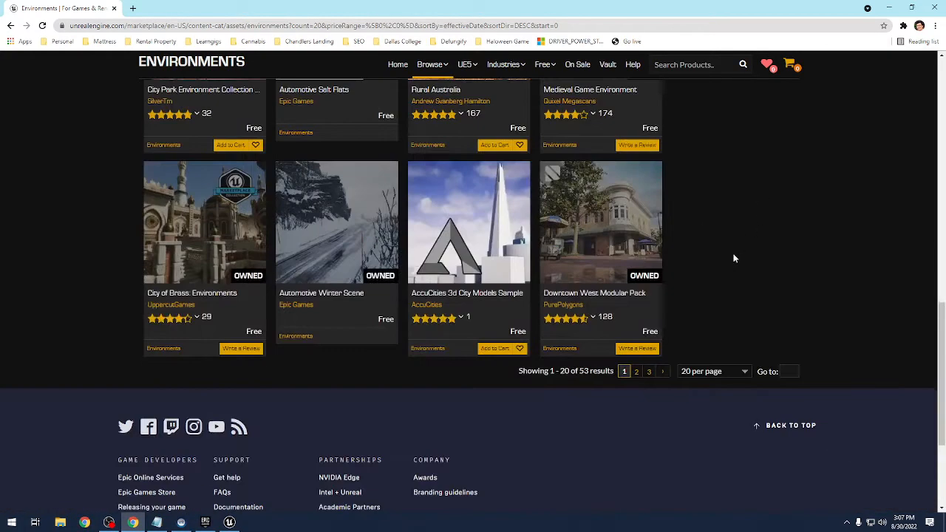
pyautogui.moveTo(632, 89)
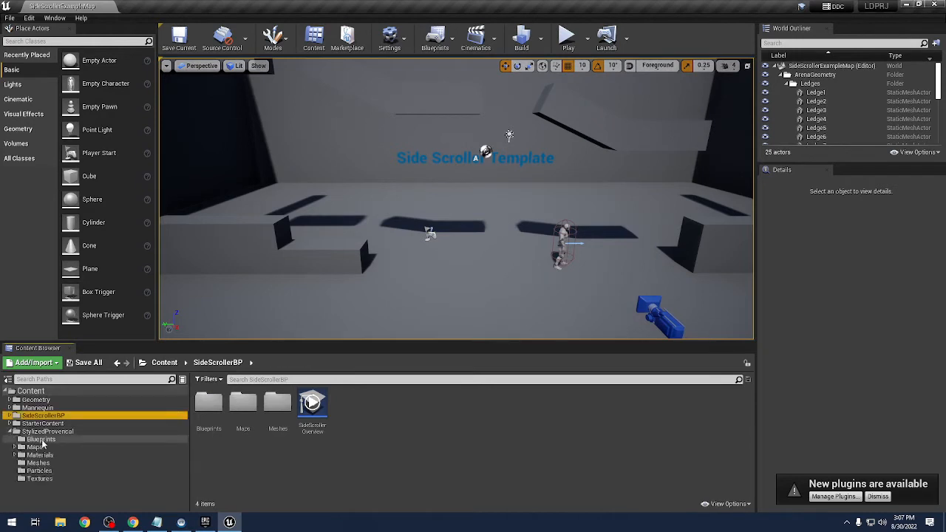
# Browse the StylizedProvencal content folder and start playing the side-scroller level
pyautogui.click(47, 431)
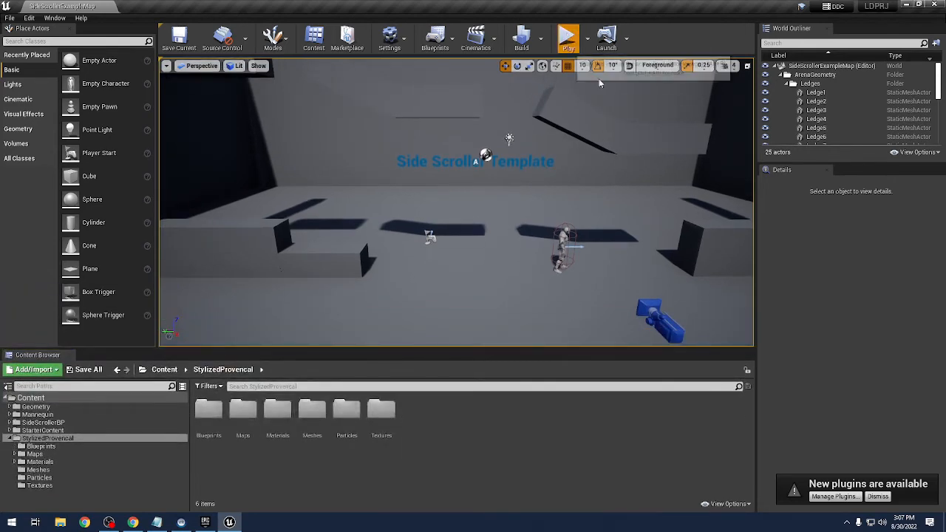
pyautogui.click(568, 39)
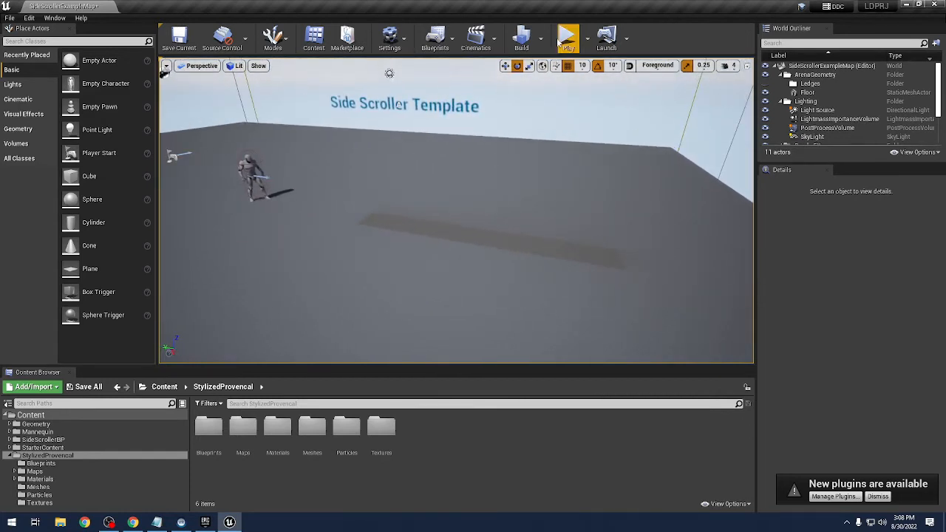
# Build the cleared level's lighting and browse the Stylized Provencal Meshes folder
pyautogui.click(521, 41)
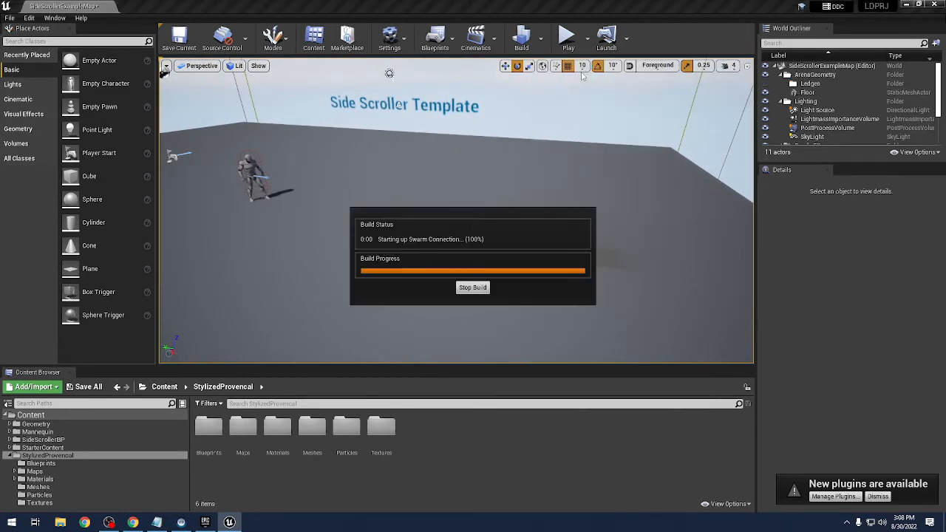
pyautogui.moveTo(562, 263)
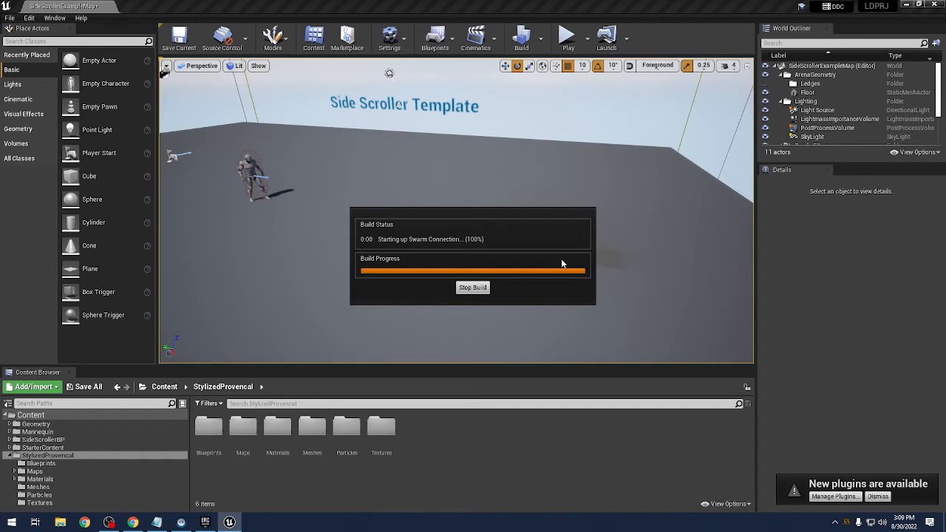
pyautogui.moveTo(538, 263)
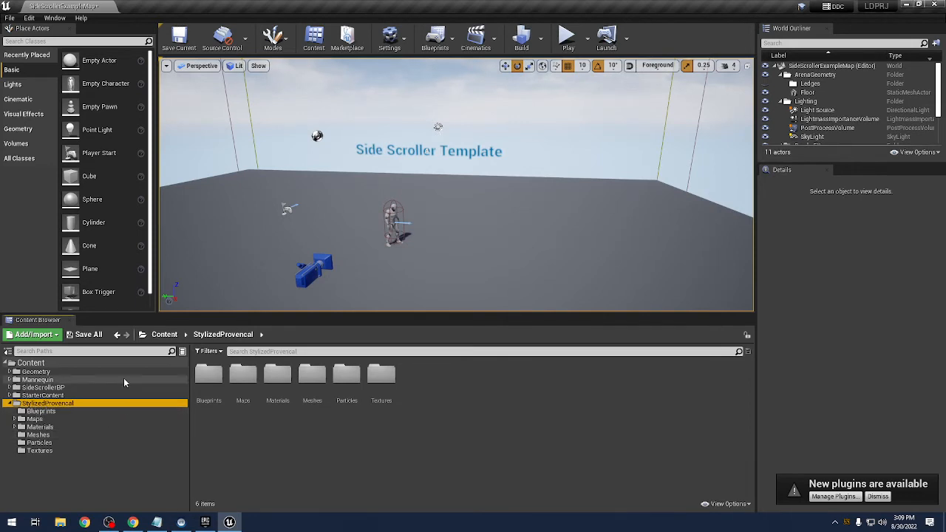
pyautogui.click(210, 352)
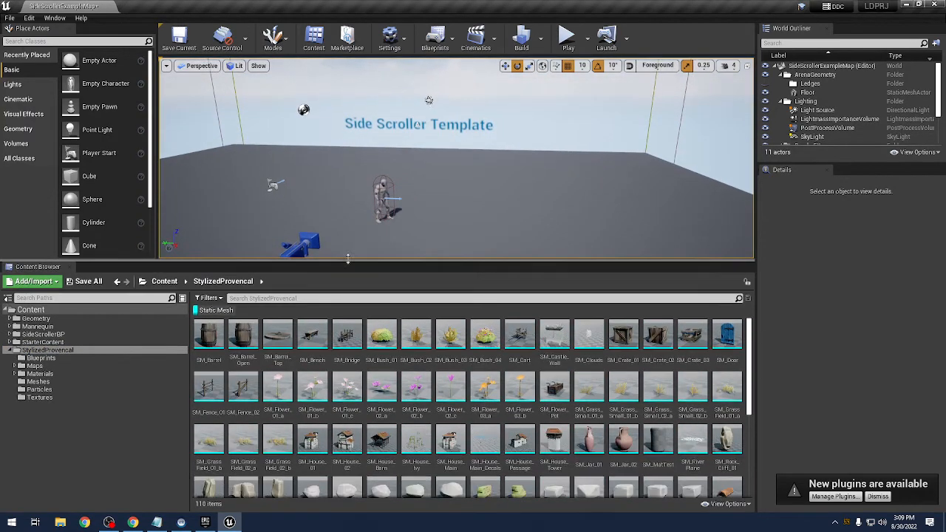
# Enlarge the mesh thumbnails and scroll the Meshes folder down to SM_Crate_01
pyautogui.click(727, 503)
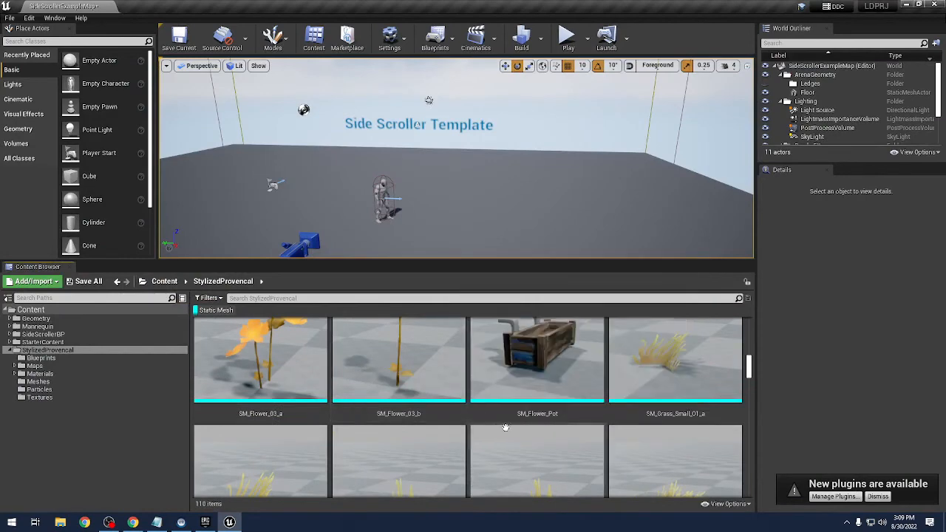
pyautogui.scroll(-3)
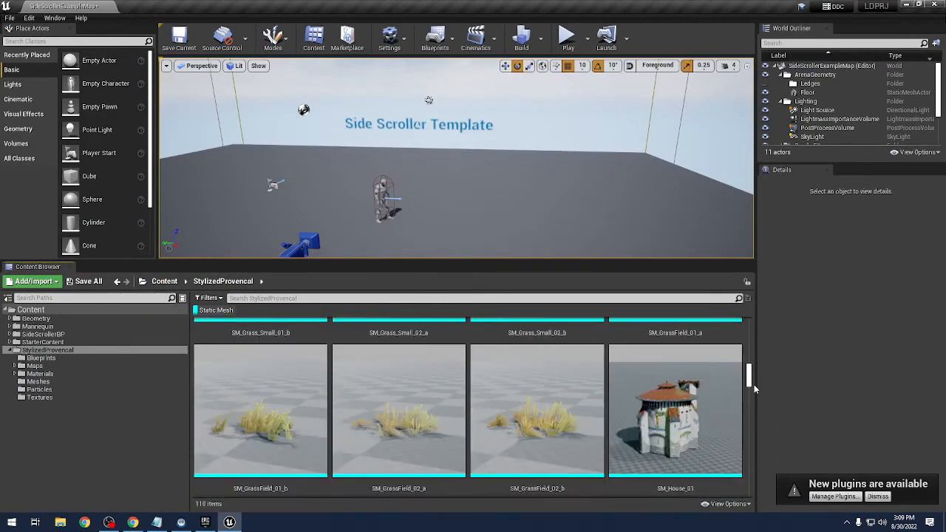
pyautogui.scroll(-3)
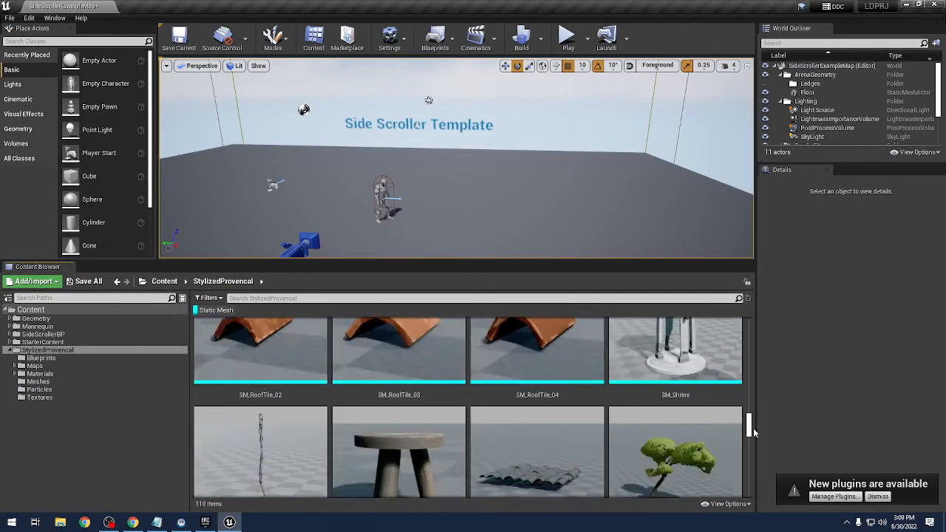
pyautogui.scroll(-3)
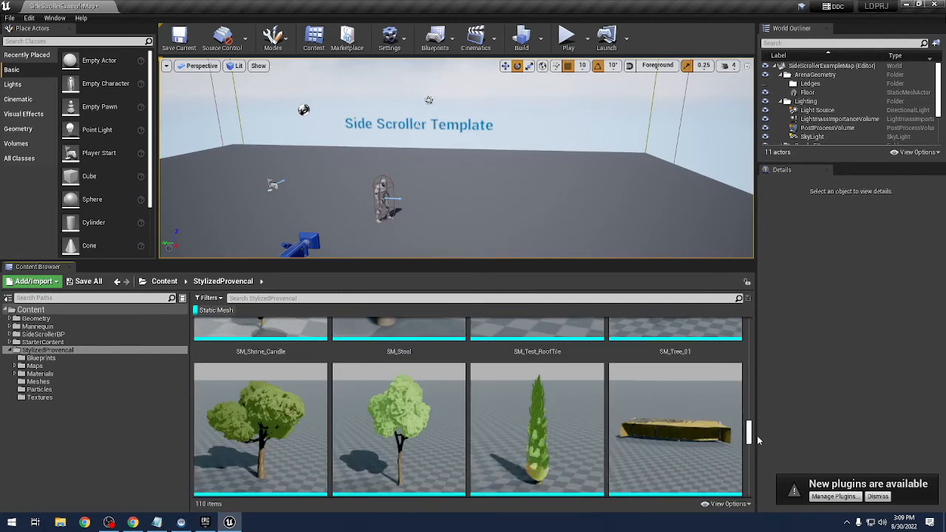
pyautogui.scroll(-3)
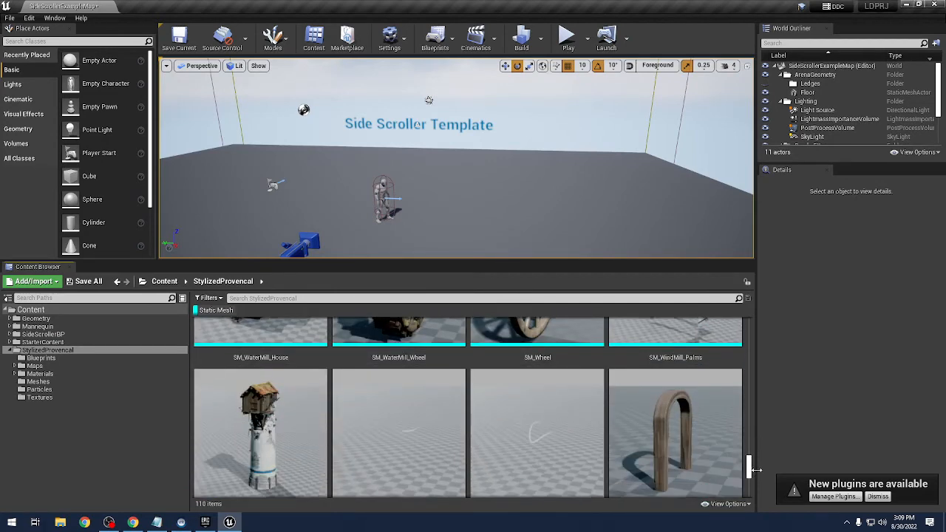
pyautogui.scroll(-3)
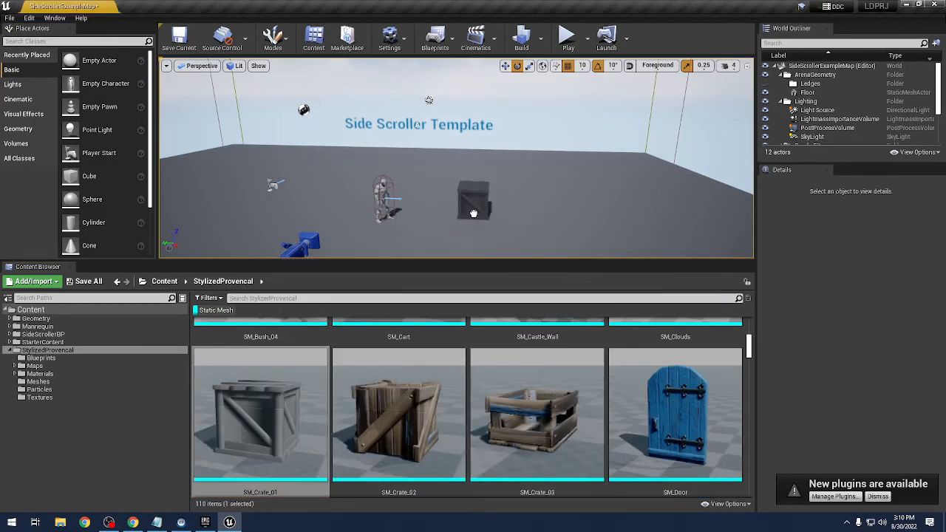
# Duplicate the crate upward into stacked steps beside the character and play-test the level
pyautogui.click(473, 201)
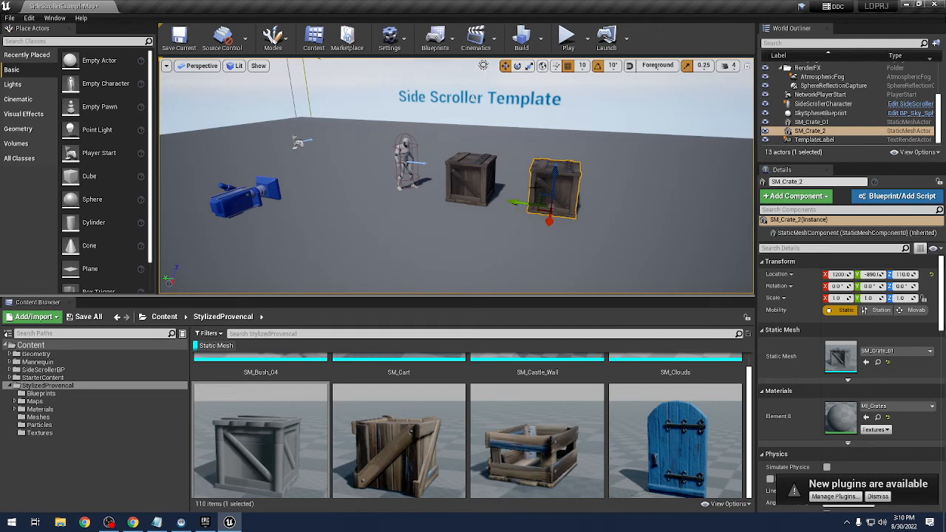
pyautogui.moveTo(550, 189); pyautogui.dragTo(514, 155)
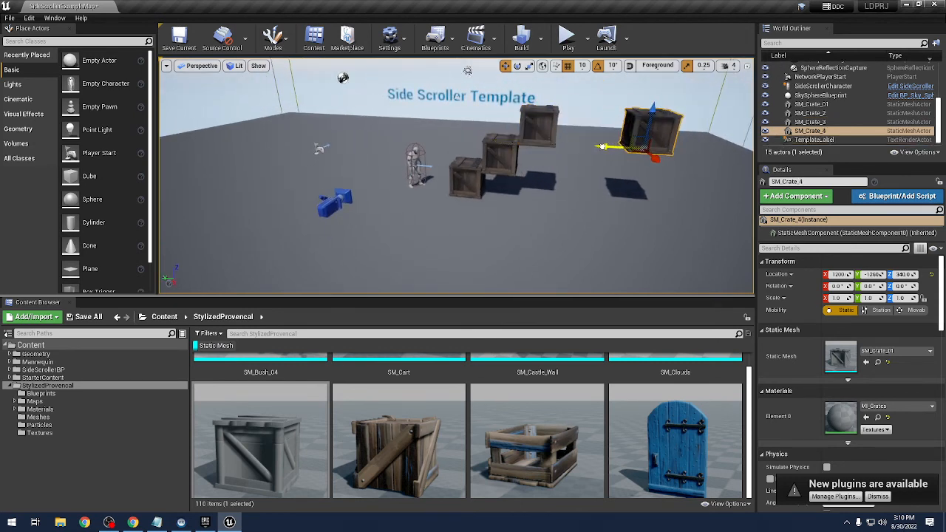
pyautogui.click(566, 35)
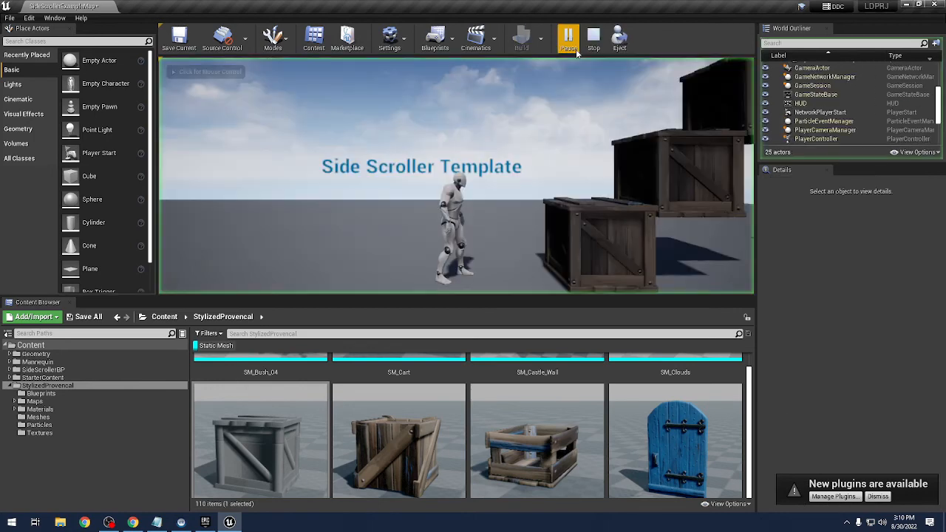
# Stop the play test and scroll the Content Browser toward the SM_Flower_Pot prop
pyautogui.click(567, 39)
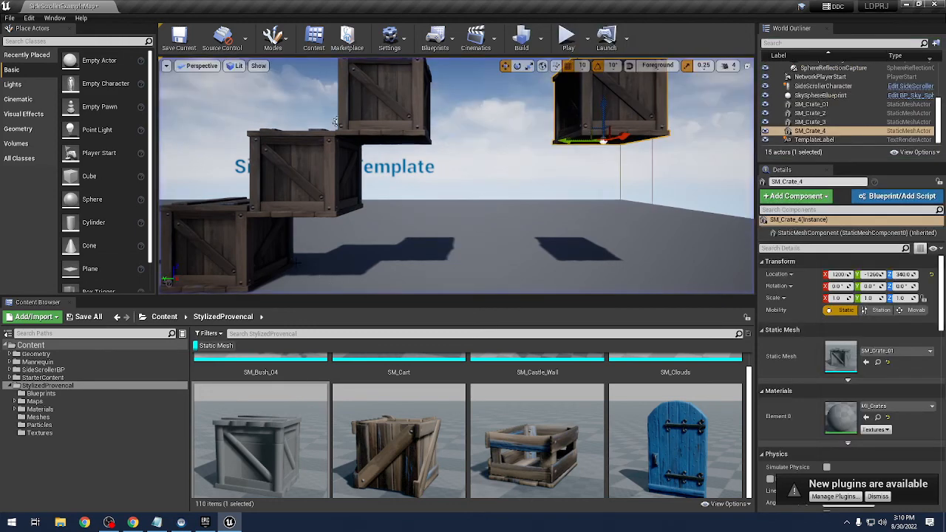
pyautogui.click(566, 36)
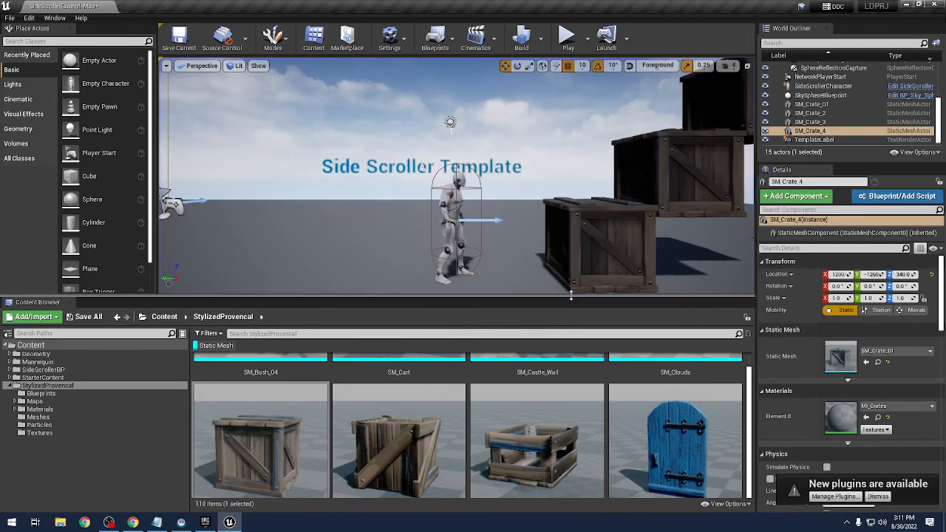
pyautogui.scroll(-3)
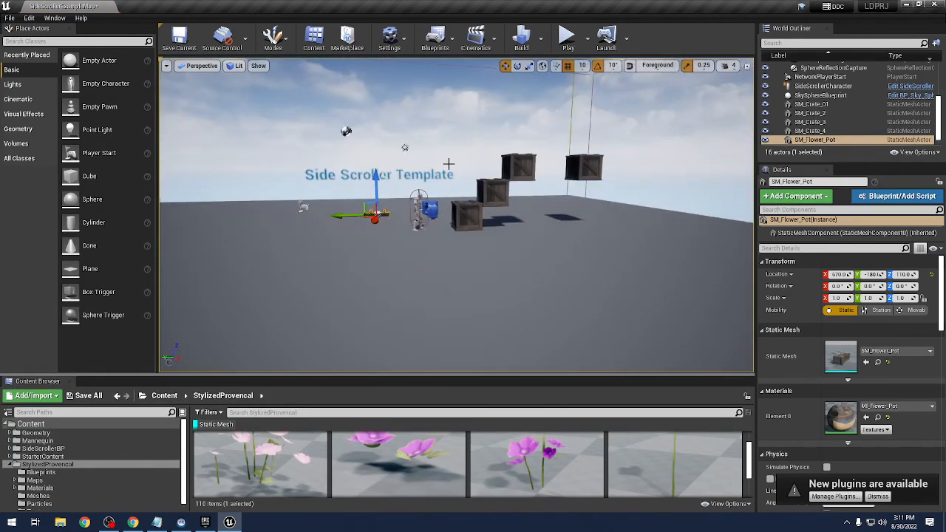
pyautogui.moveTo(461, 269)
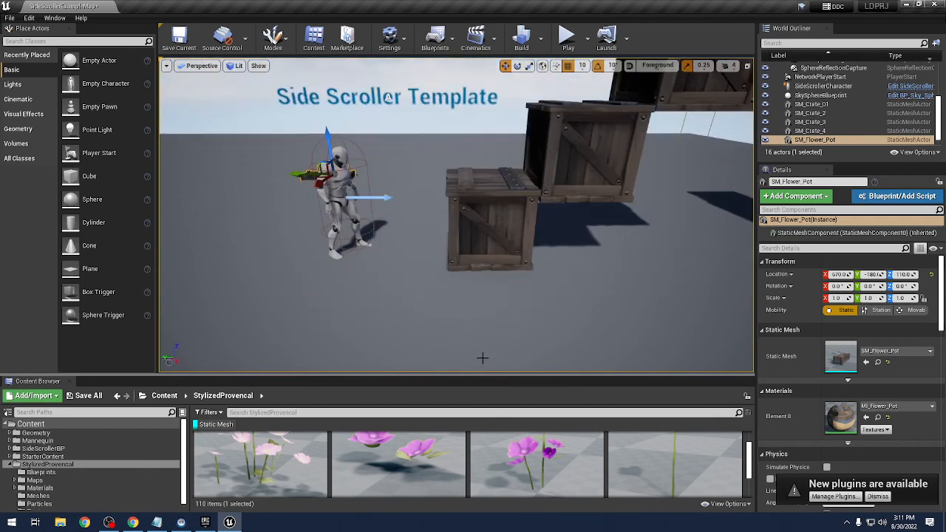
pyautogui.click(567, 33)
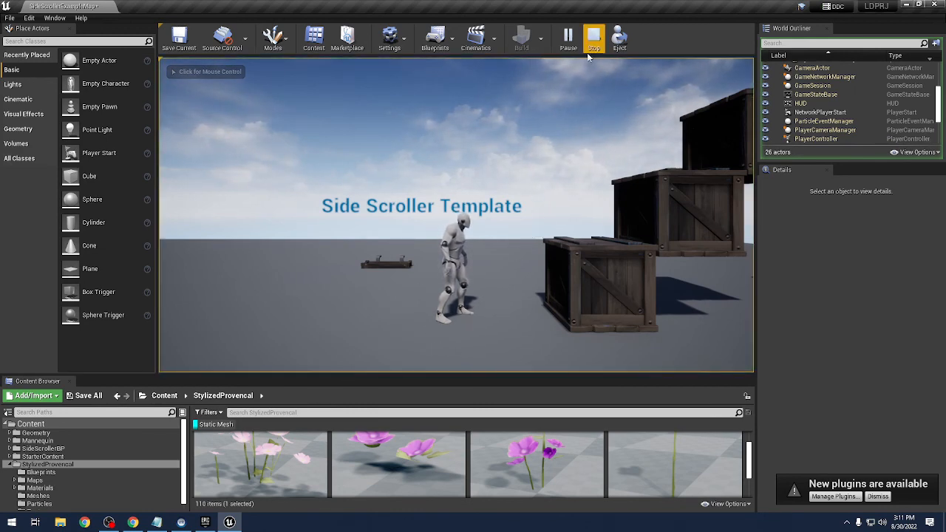
pyautogui.click(594, 37)
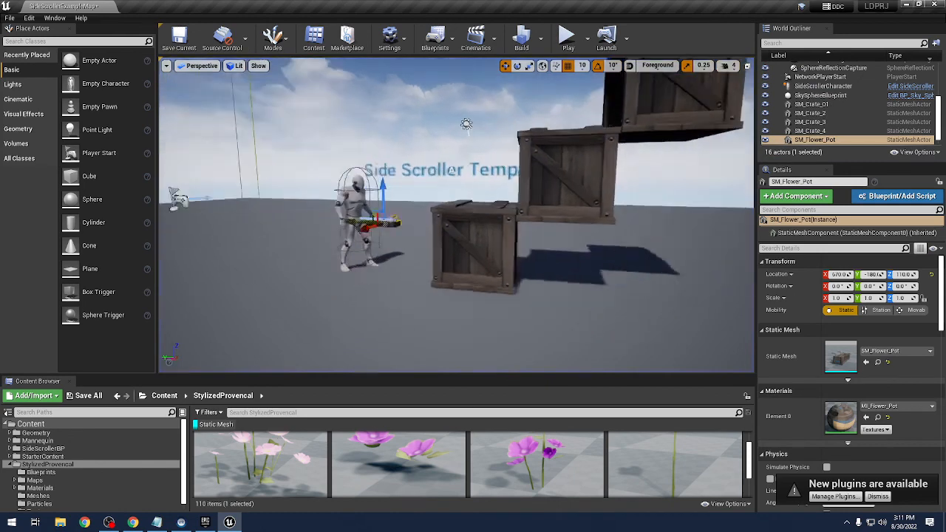